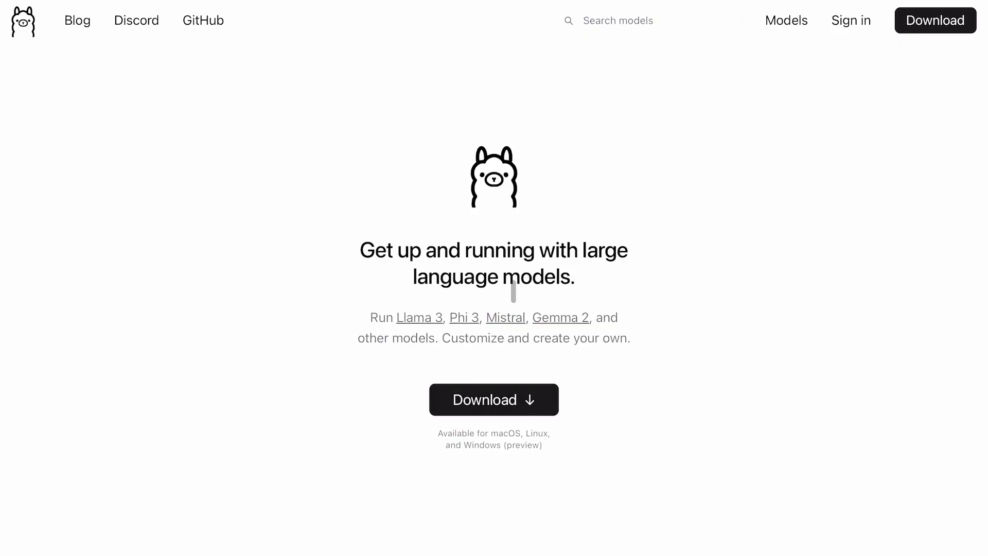
{"action": "mouse_move", "coordinate": [786, 20]}
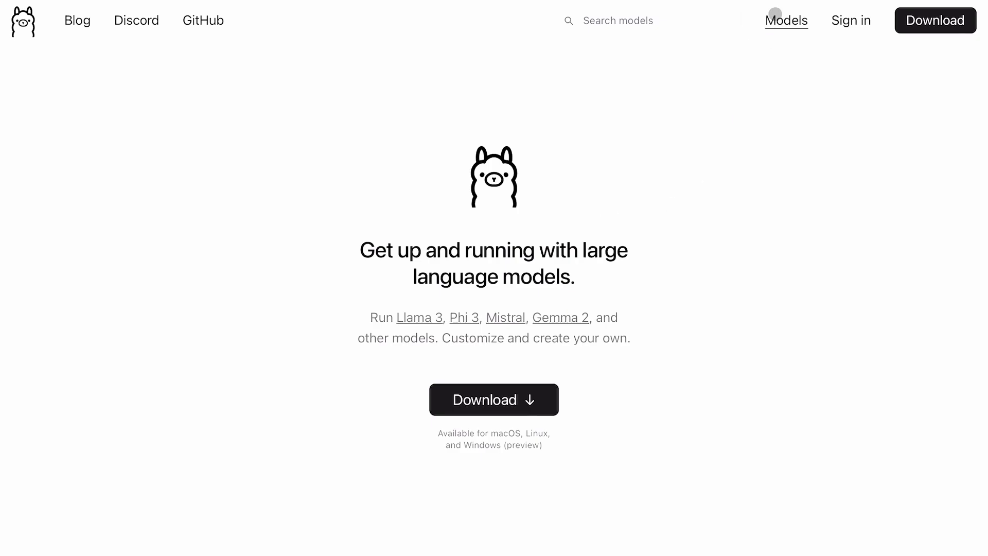
Open the Ollama Models library and scroll through the featured model list
{"action": "left_click", "coordinate": [786, 20]}
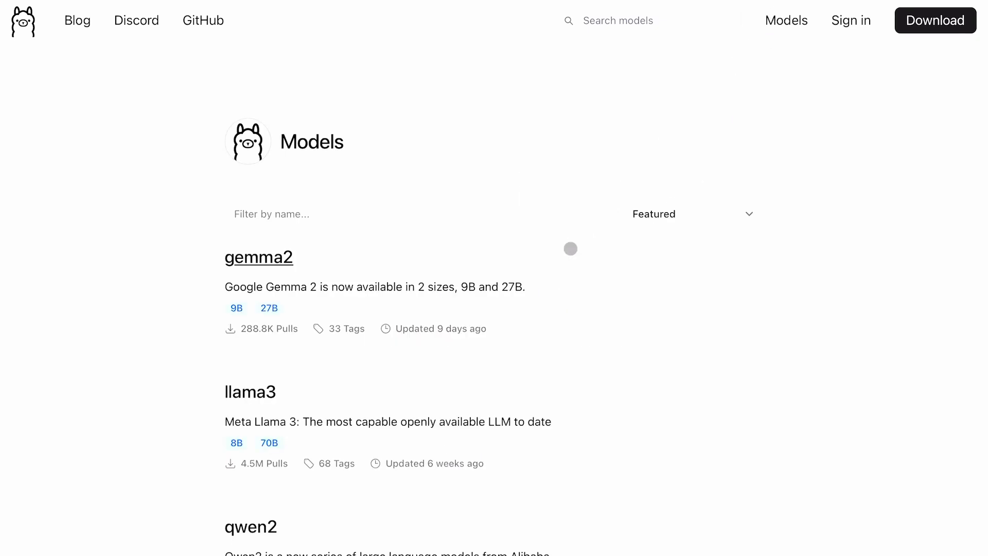
{"action": "scroll", "scroll_direction": "down", "scroll_amount": 3}
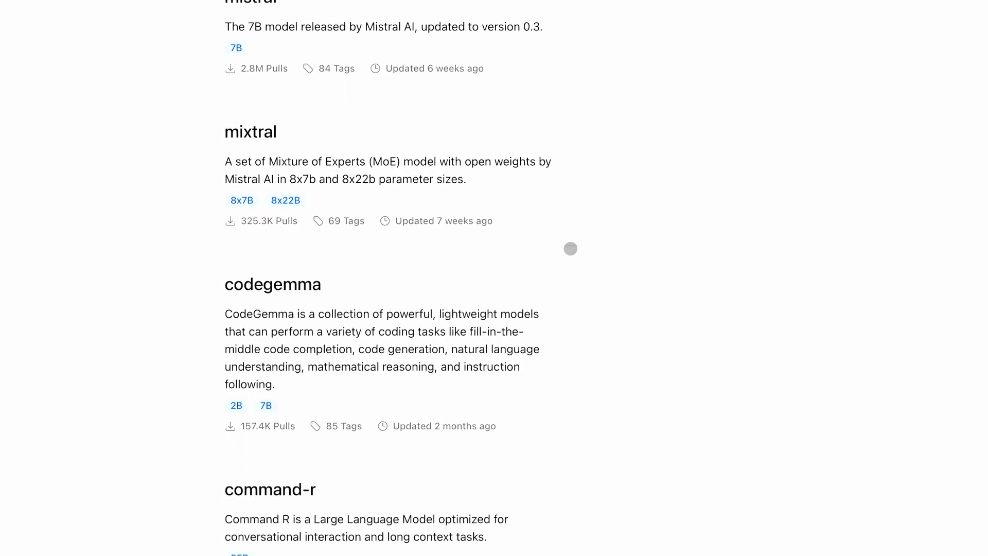
{"action": "scroll", "scroll_direction": "down", "scroll_amount": 3}
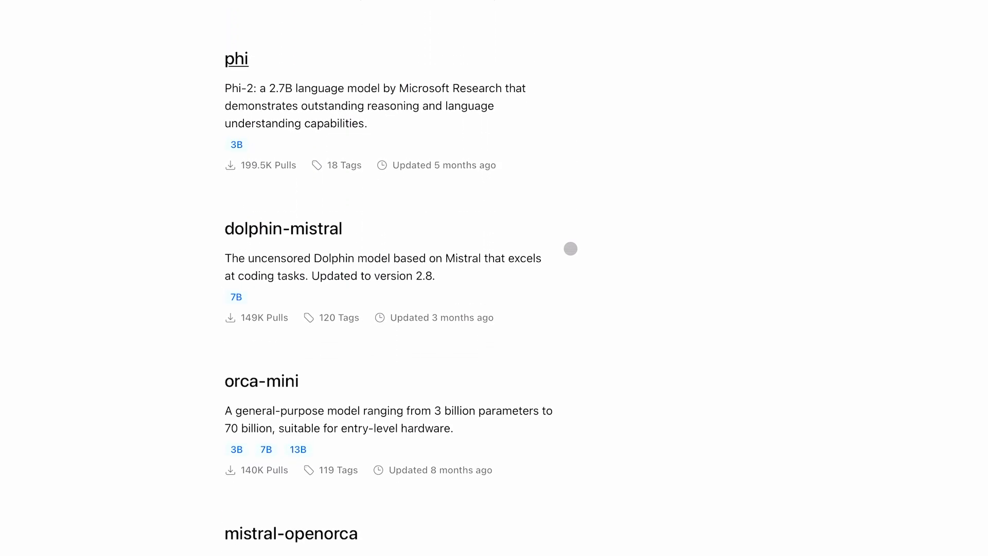
{"action": "scroll", "scroll_direction": "down", "scroll_amount": 3}
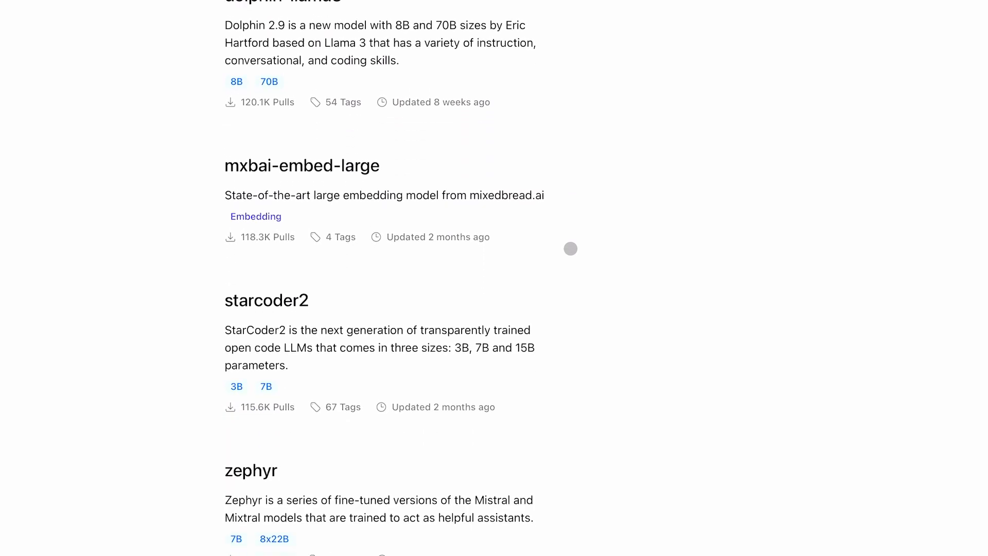
{"action": "scroll", "scroll_direction": "down", "scroll_amount": 3}
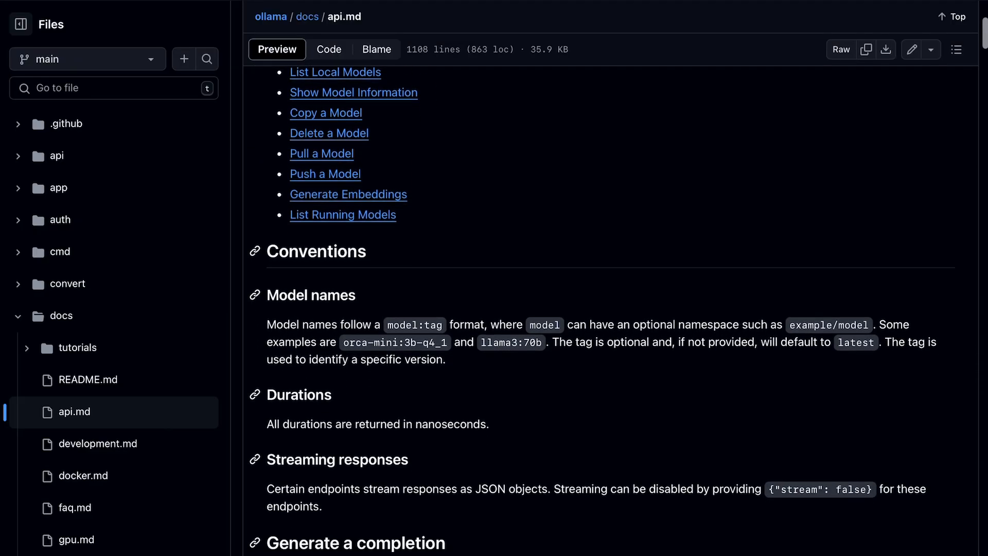
Scroll the ollama README down to the community integrations list that includes gollama
{"action": "scroll", "scroll_direction": "down", "scroll_amount": 3}
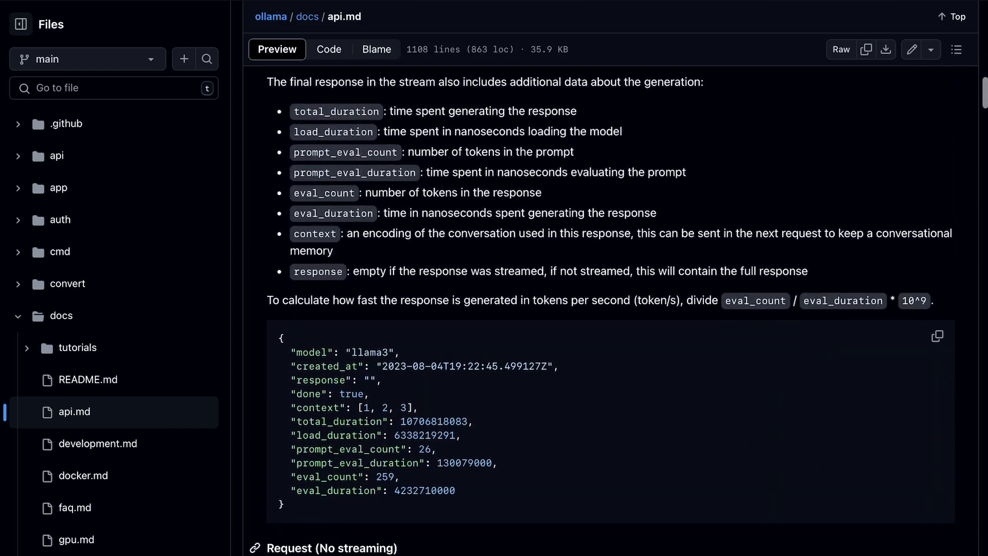
{"action": "scroll", "scroll_direction": "down", "scroll_amount": 3}
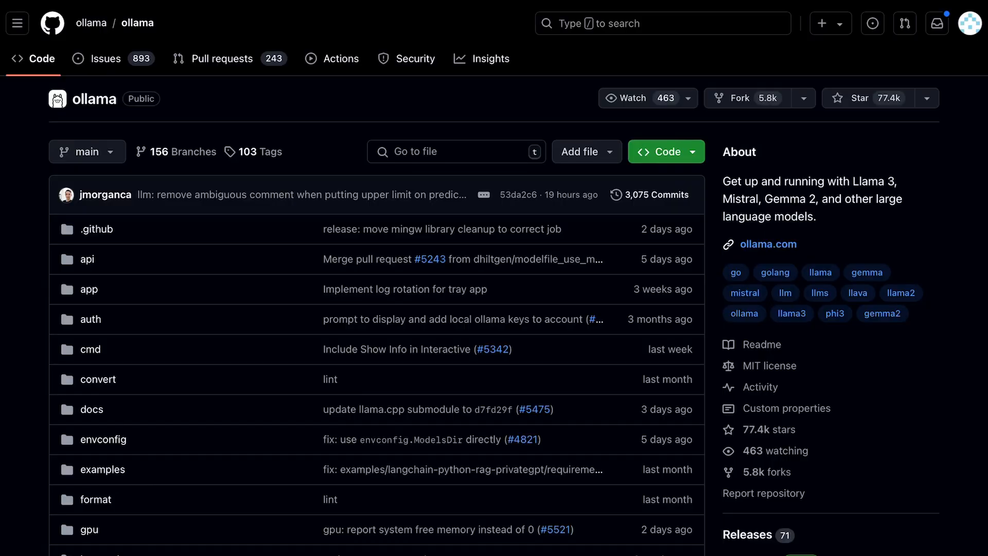
{"action": "scroll", "scroll_direction": "down", "scroll_amount": 3}
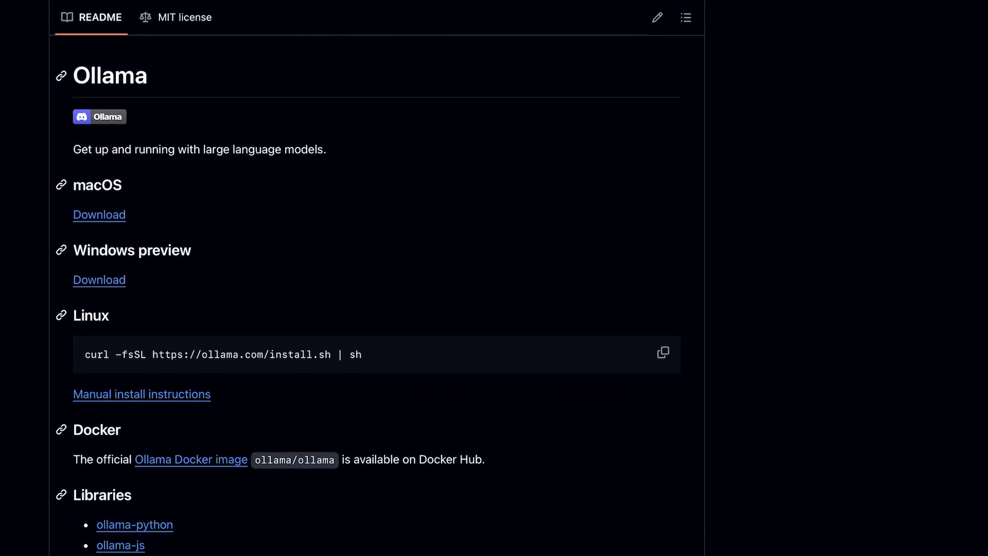
{"action": "scroll", "scroll_direction": "down", "scroll_amount": 3}
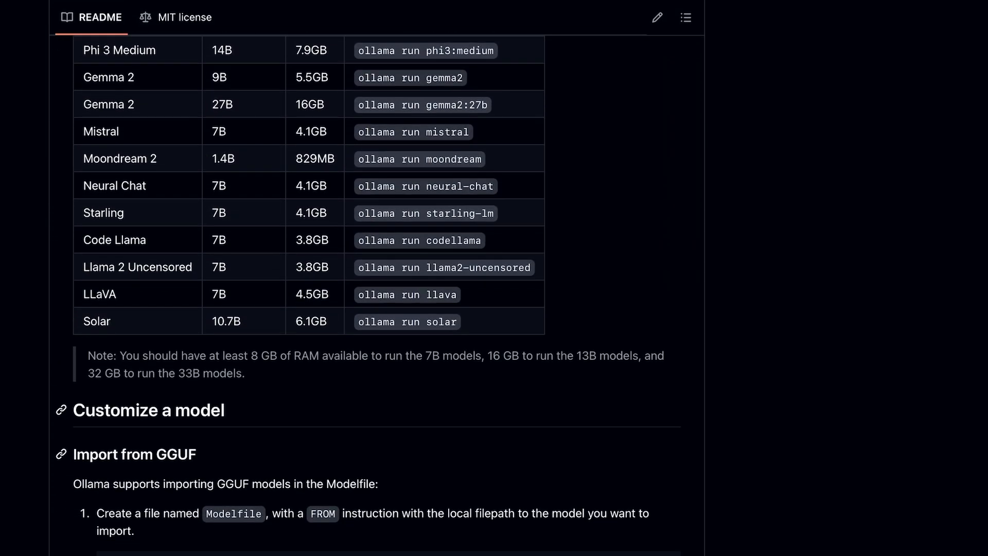
{"action": "scroll", "scroll_direction": "down", "scroll_amount": 3}
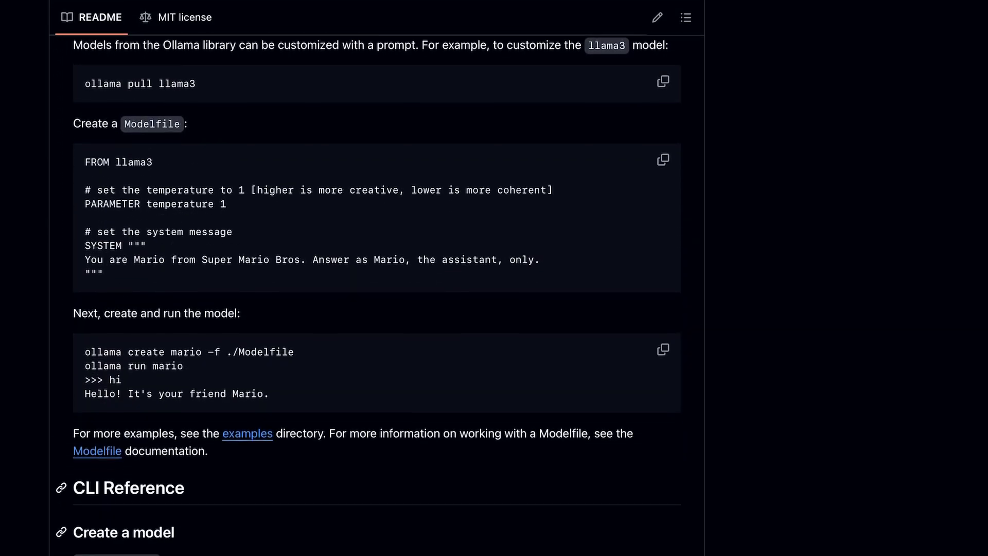
{"action": "scroll", "scroll_direction": "down", "scroll_amount": 3}
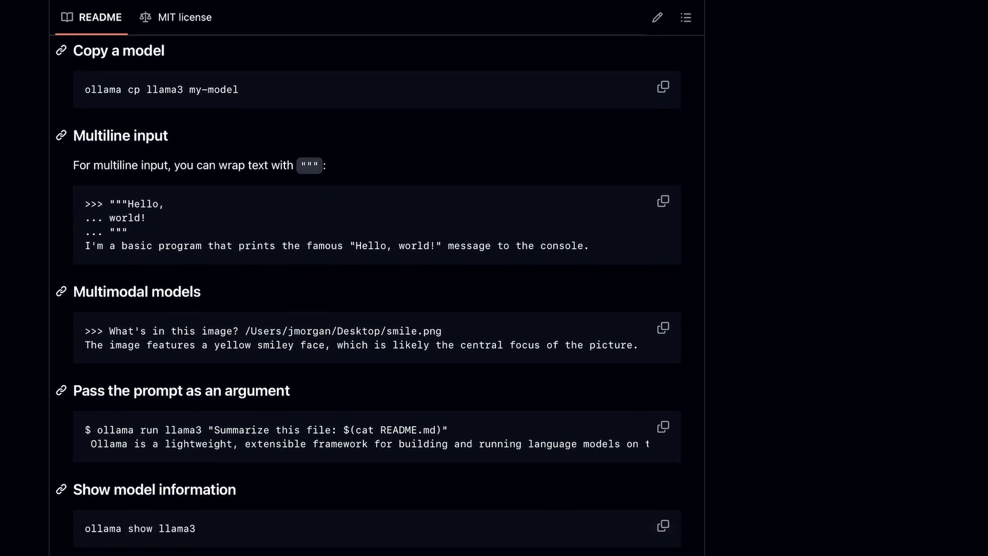
{"action": "scroll", "scroll_direction": "down", "scroll_amount": 3}
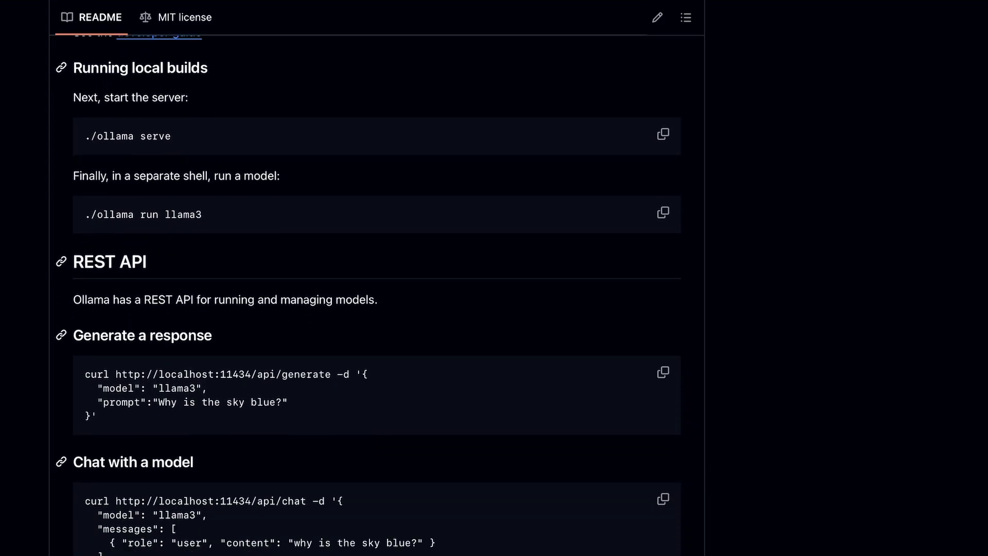
{"action": "scroll", "scroll_direction": "down", "scroll_amount": 3}
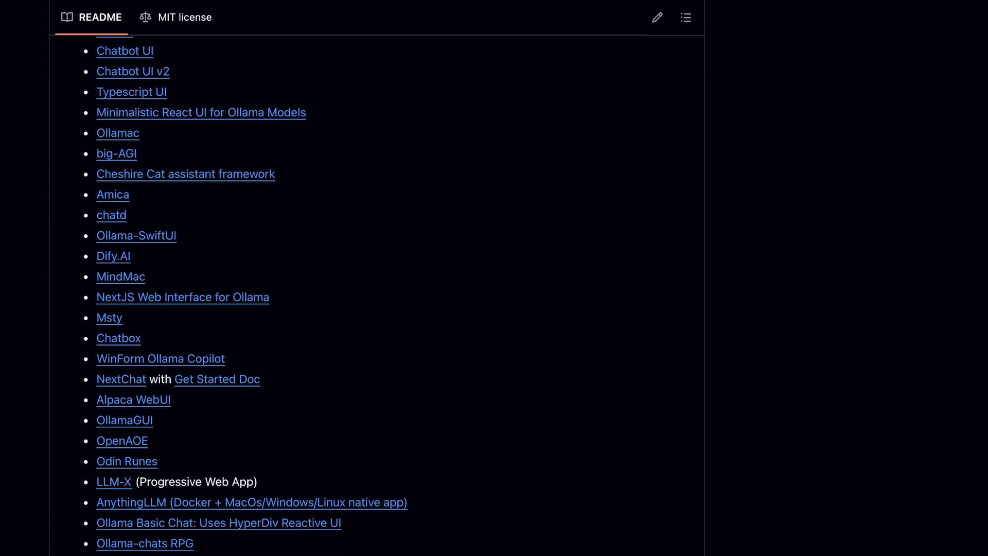
{"action": "scroll", "scroll_direction": "down", "scroll_amount": 3}
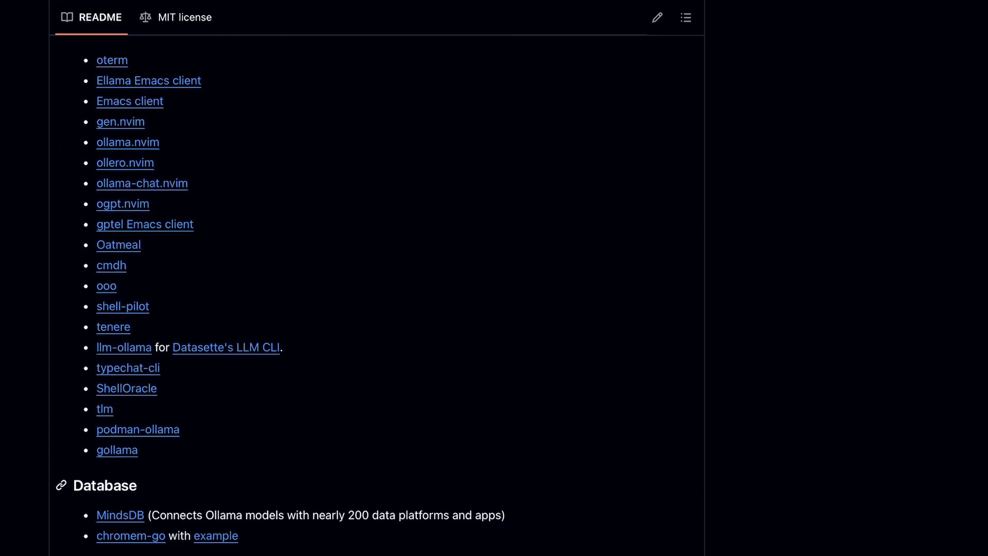
{"action": "scroll", "scroll_direction": "down", "scroll_amount": 3}
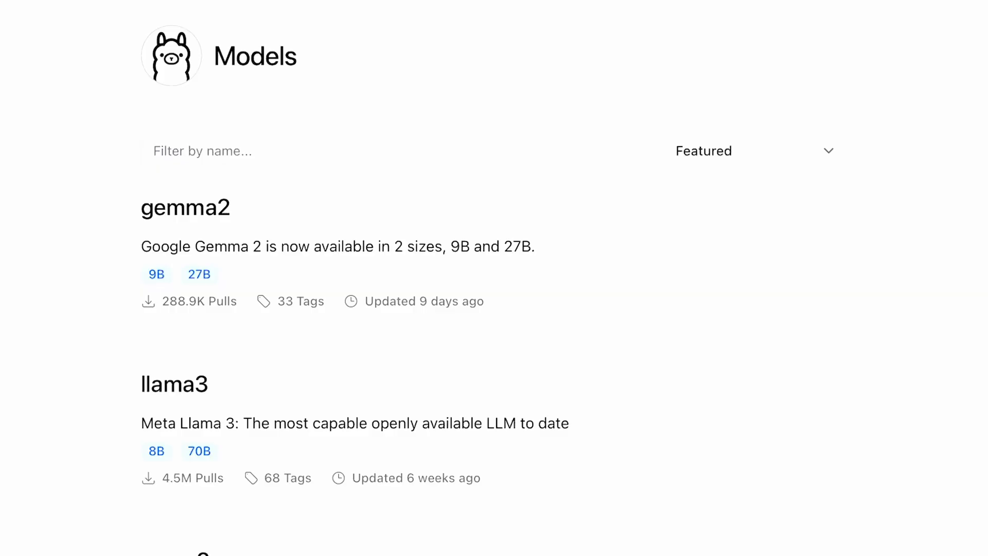
{"action": "scroll", "scroll_direction": "down", "scroll_amount": 3}
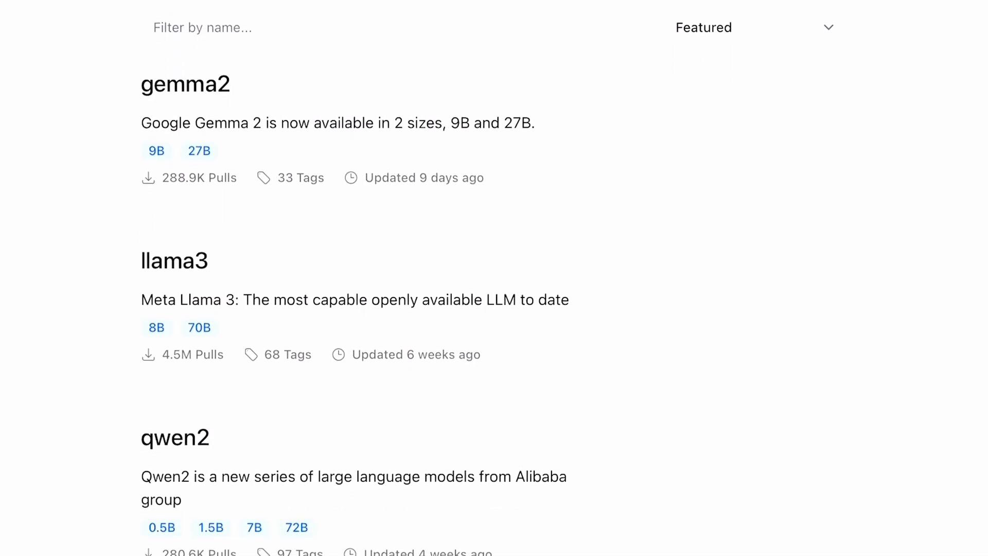
{"action": "scroll", "scroll_direction": "down", "scroll_amount": 3}
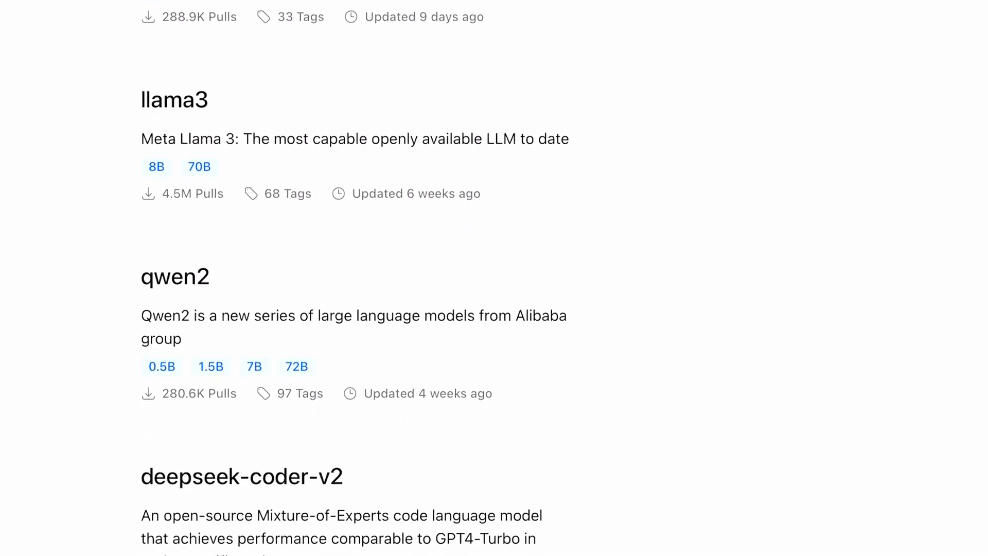
{"action": "scroll", "scroll_direction": "down", "scroll_amount": 3}
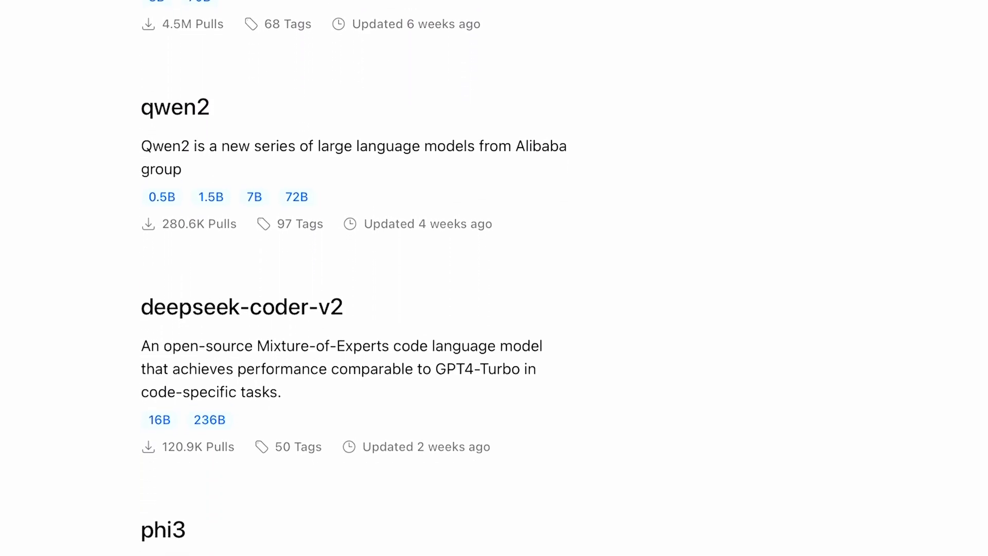
{"action": "scroll", "scroll_direction": "down", "scroll_amount": 3}
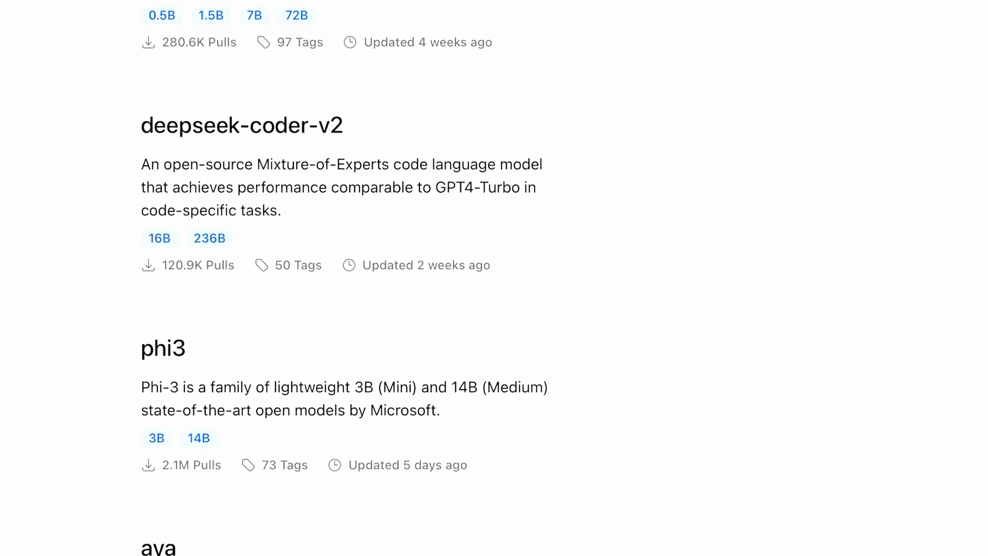
{"action": "scroll", "scroll_direction": "down", "scroll_amount": 3}
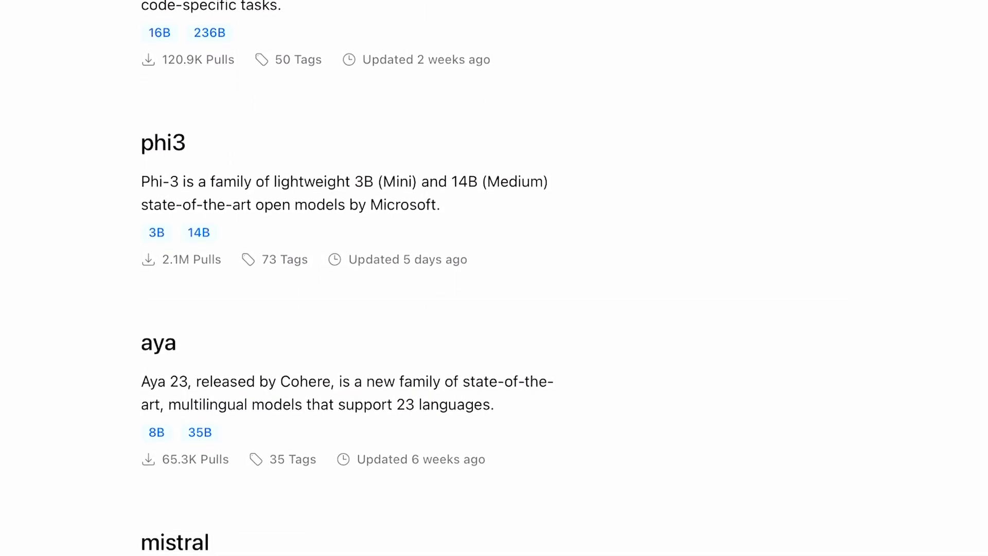
{"action": "scroll", "scroll_direction": "down", "scroll_amount": 3}
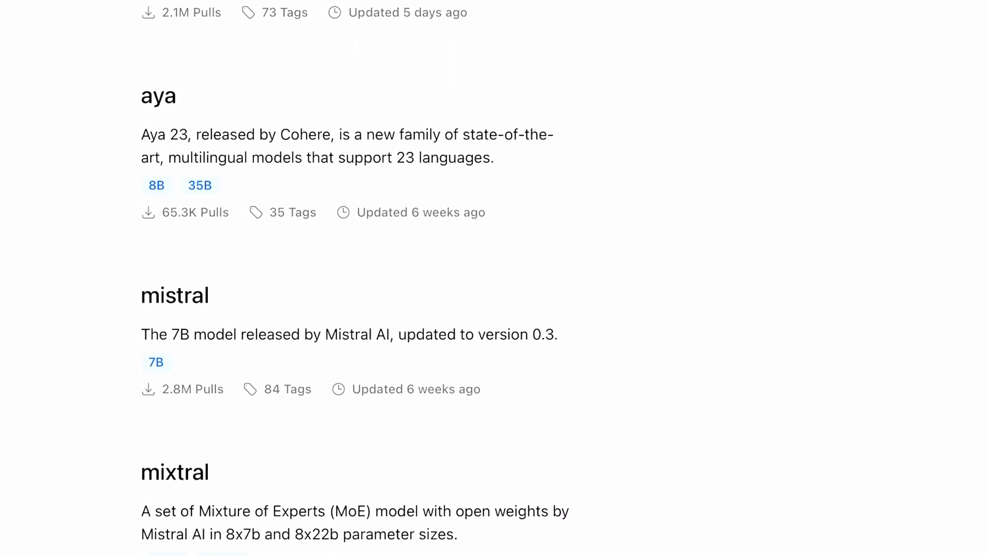
{"action": "scroll", "scroll_direction": "down", "scroll_amount": 3}
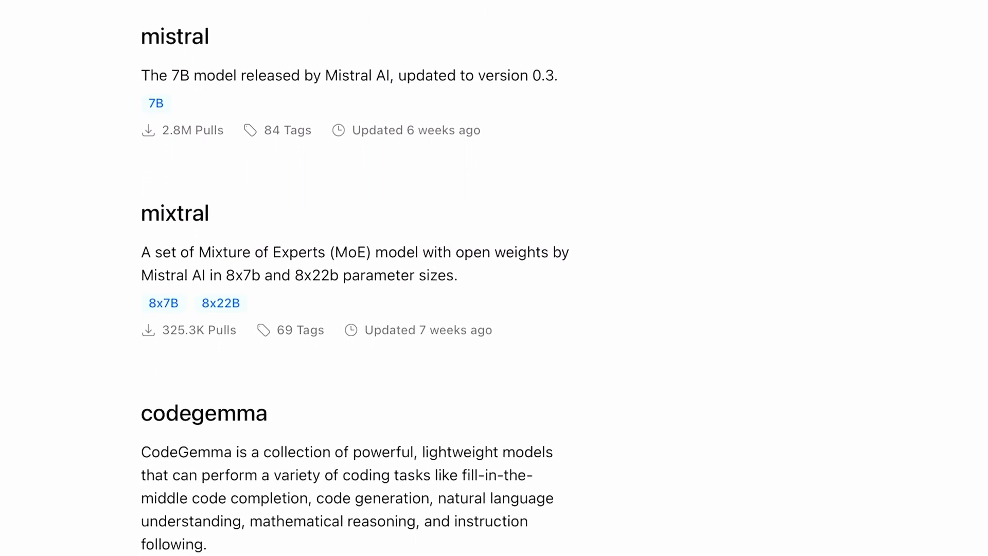
{"action": "scroll", "scroll_direction": "down", "scroll_amount": 3}
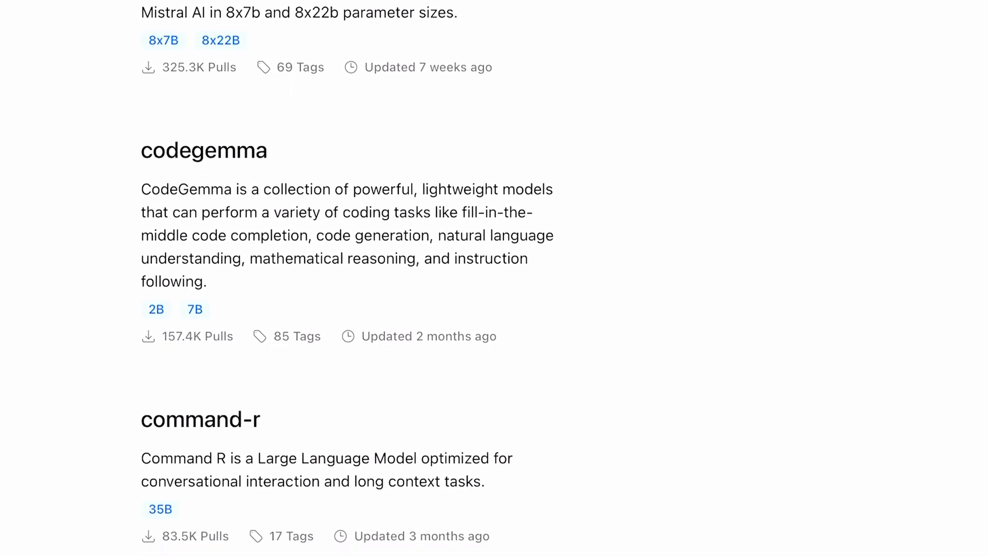
{"action": "scroll", "scroll_direction": "down", "scroll_amount": 3}
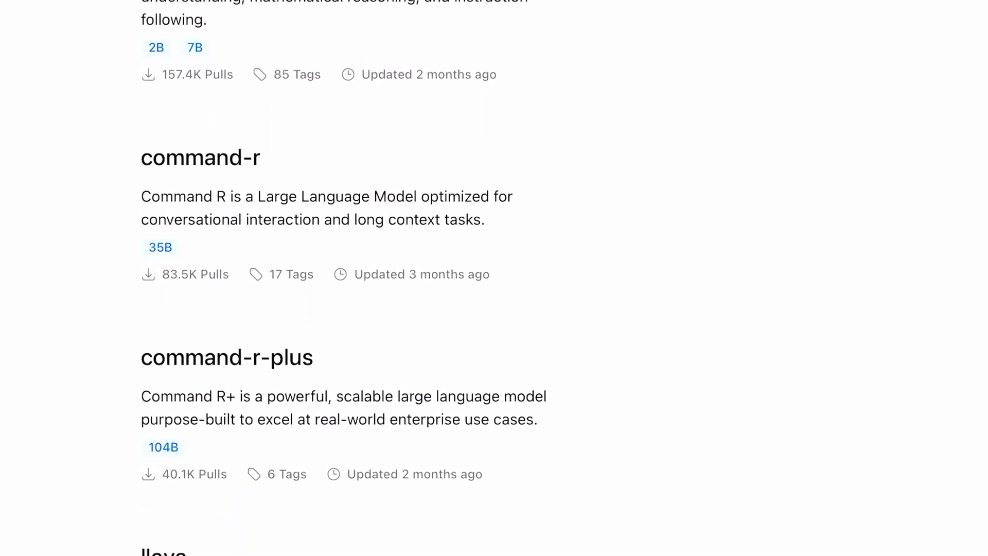
{"action": "scroll", "scroll_direction": "down", "scroll_amount": 3}
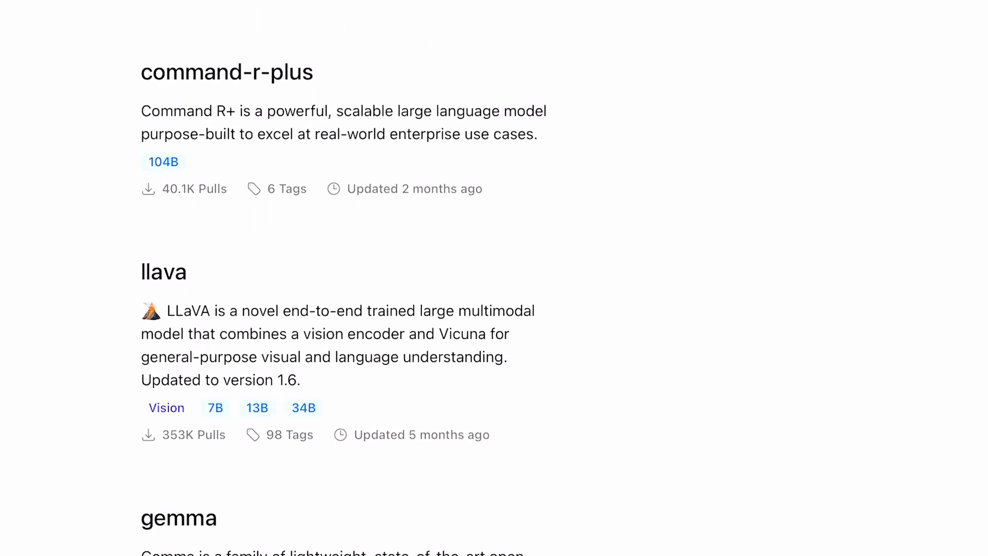
{"action": "scroll", "scroll_direction": "down", "scroll_amount": 3}
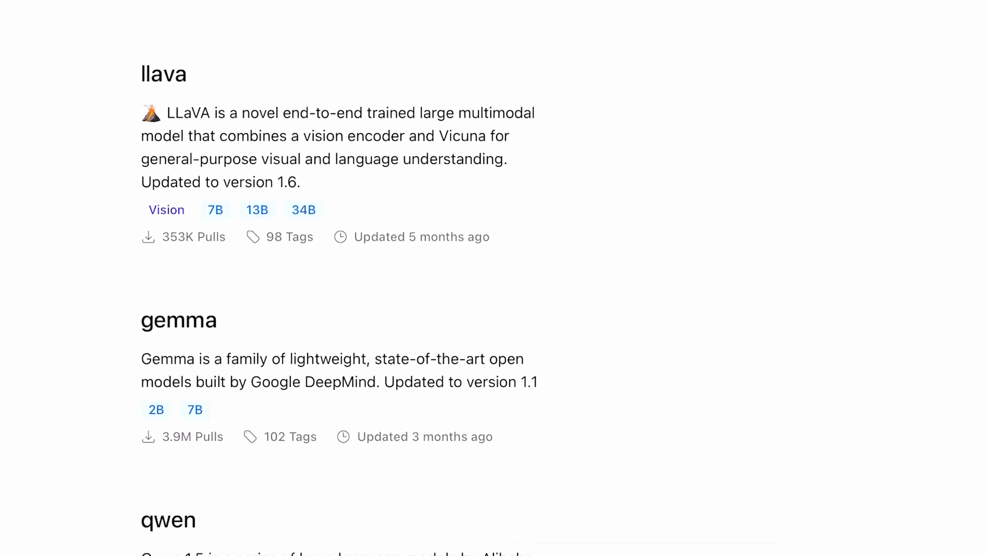
{"action": "scroll", "scroll_direction": "down", "scroll_amount": 3}
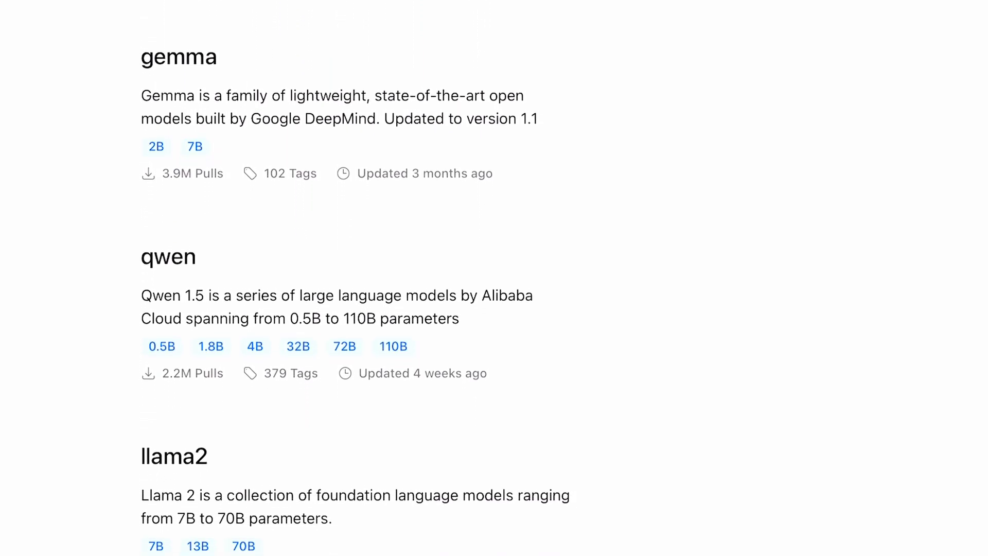
{"action": "scroll", "scroll_direction": "down", "scroll_amount": 3}
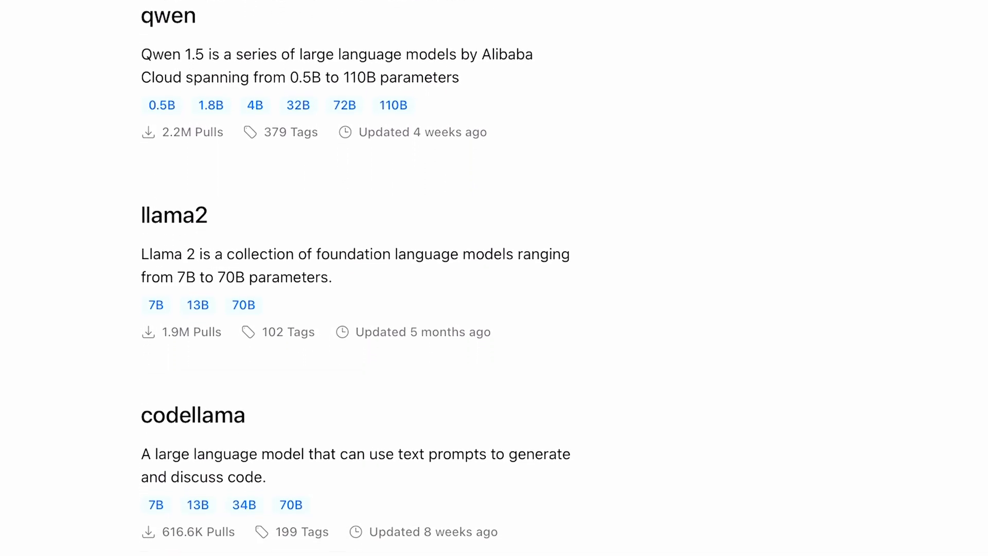
{"action": "scroll", "scroll_direction": "down", "scroll_amount": 3}
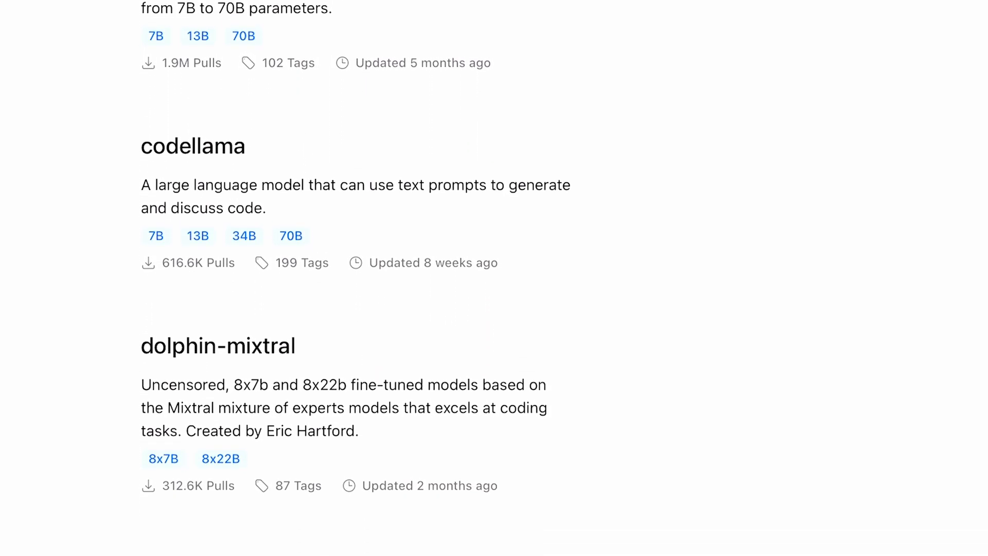
{"action": "scroll", "scroll_direction": "down", "scroll_amount": 3}
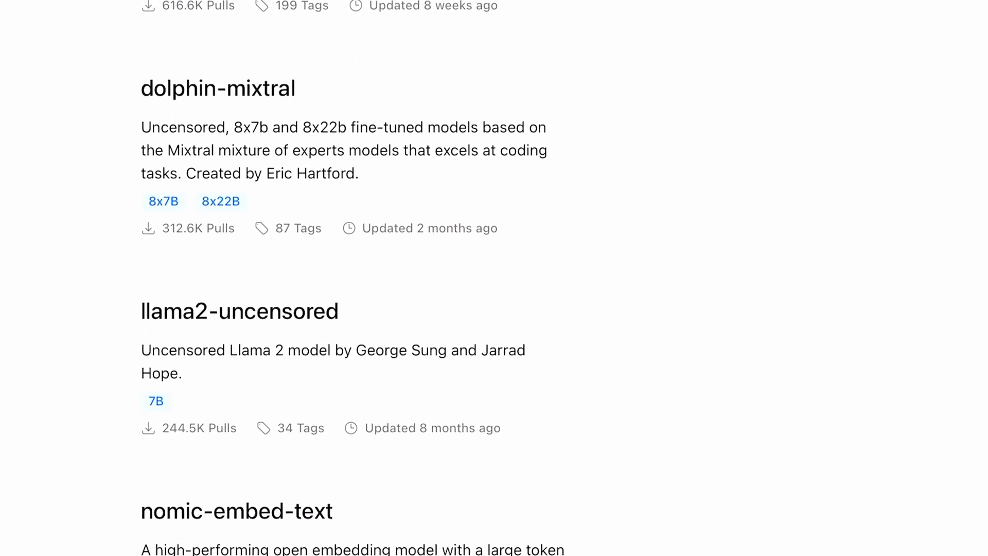
{"action": "scroll", "scroll_direction": "down", "scroll_amount": 3}
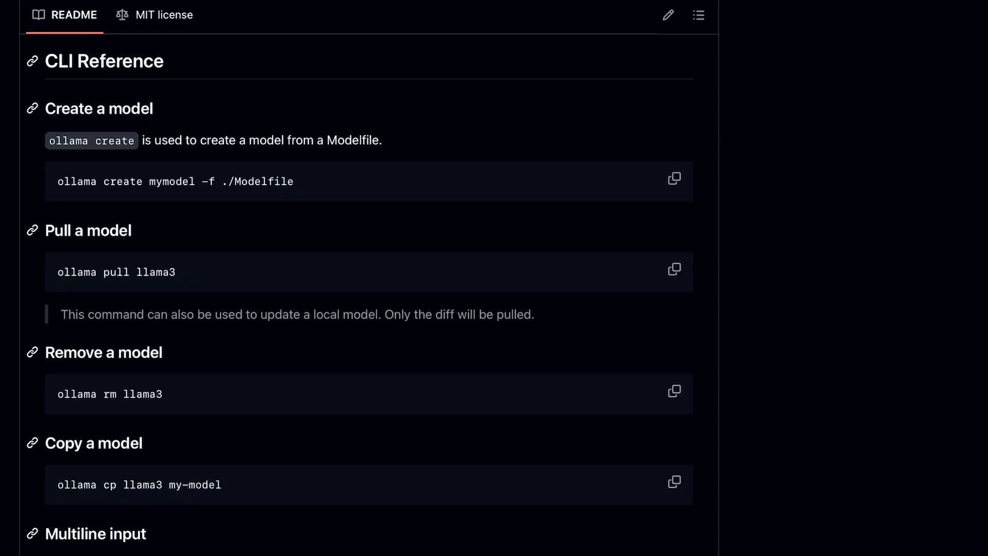
{"action": "scroll", "scroll_direction": "down", "scroll_amount": 3}
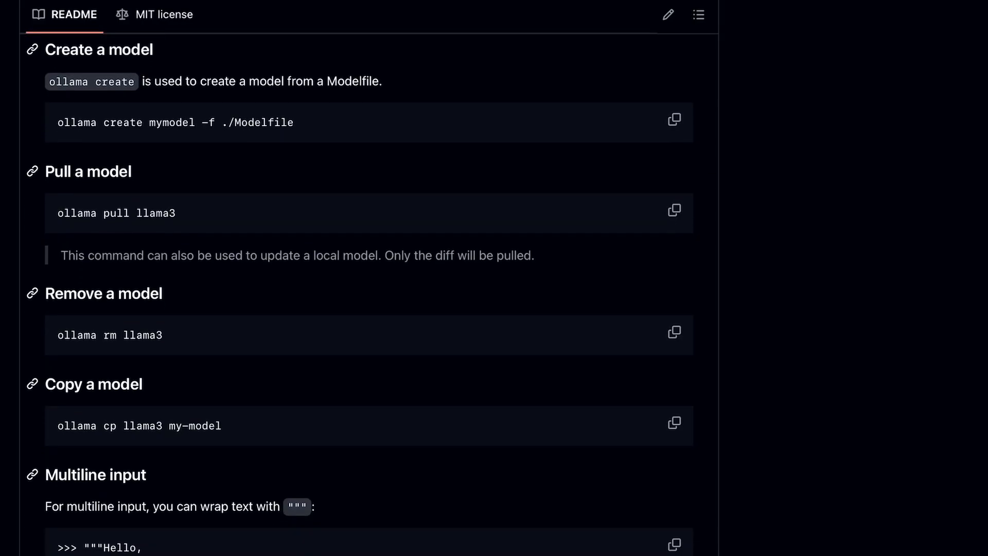
{"action": "scroll", "scroll_direction": "down", "scroll_amount": 3}
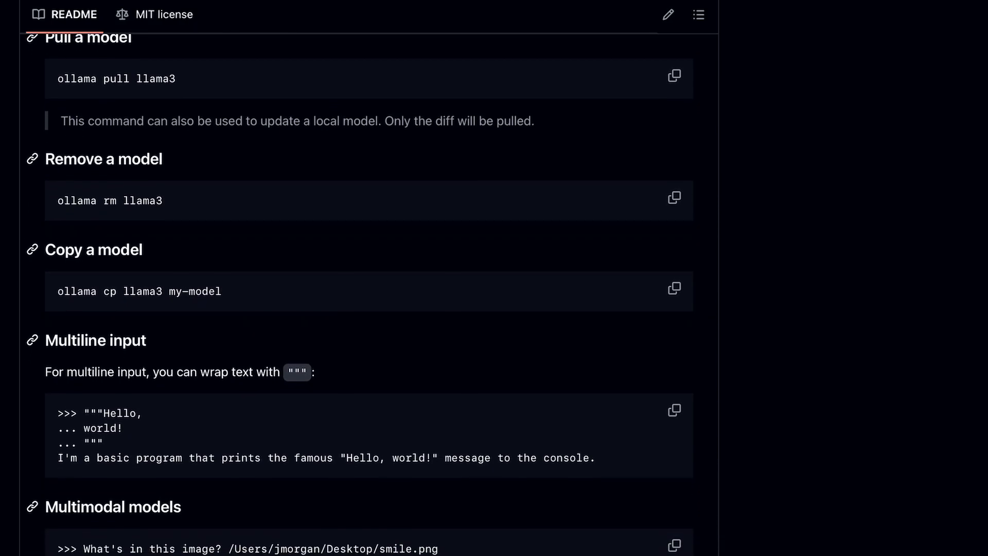
{"action": "scroll", "scroll_direction": "down", "scroll_amount": 3}
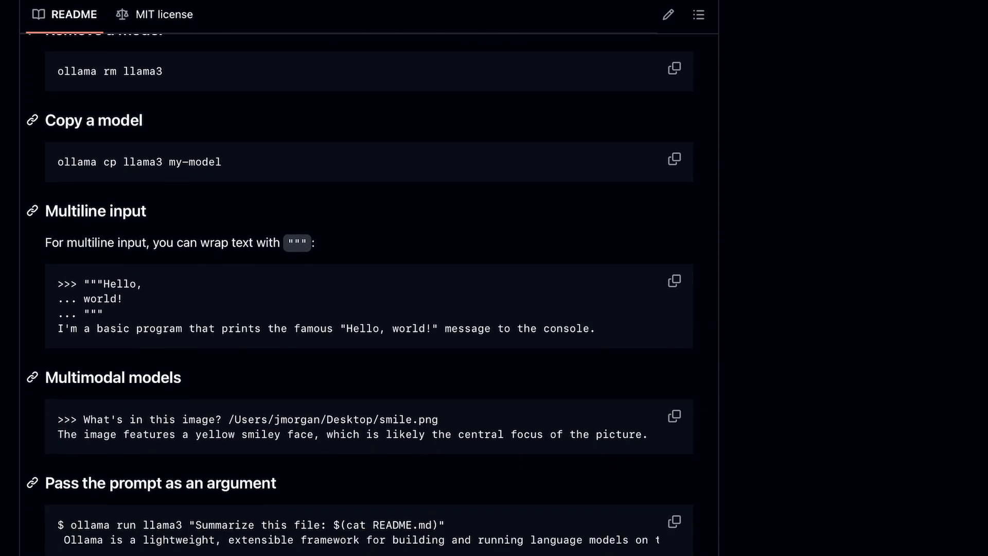
{"action": "scroll", "scroll_direction": "down", "scroll_amount": 3}
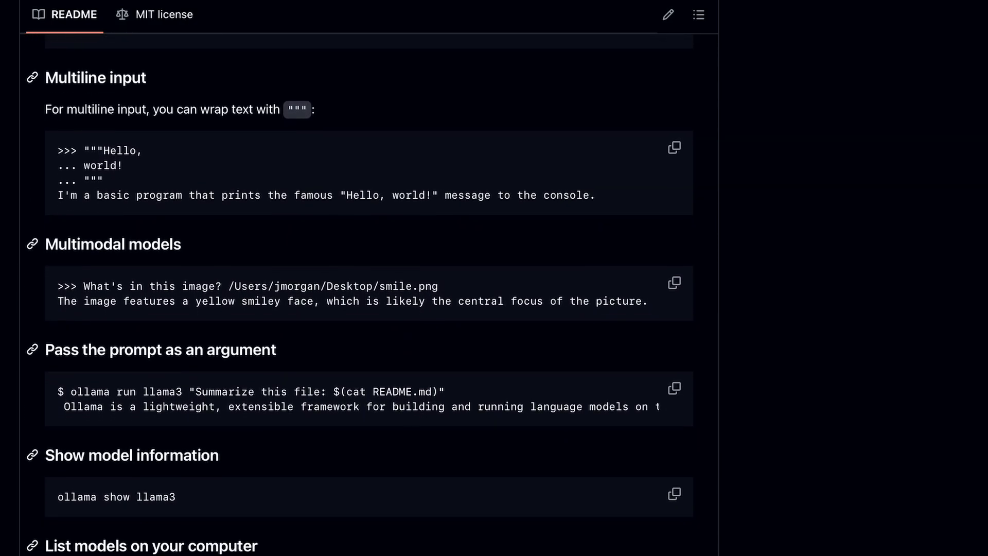
{"action": "scroll", "scroll_direction": "down", "scroll_amount": 3}
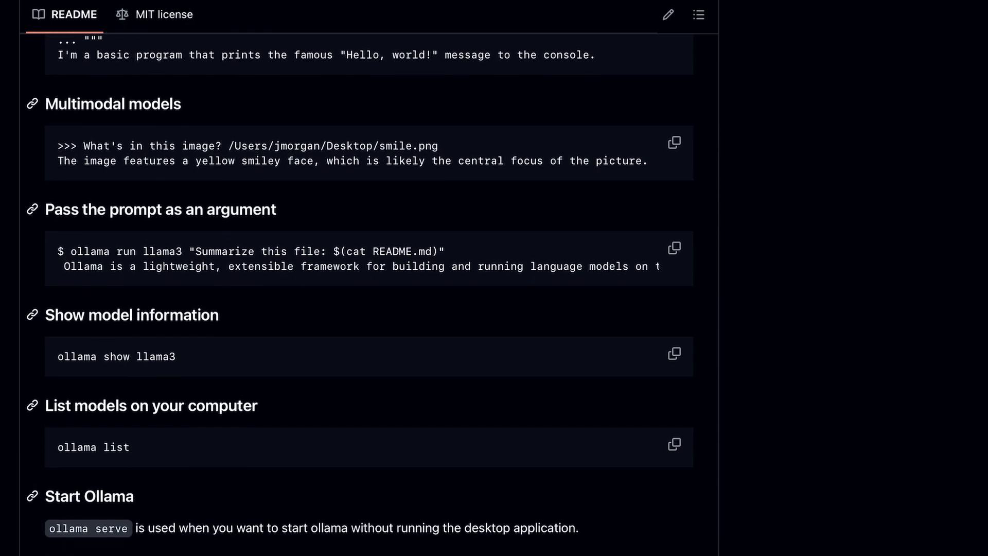
{"action": "scroll", "scroll_direction": "down", "scroll_amount": 3}
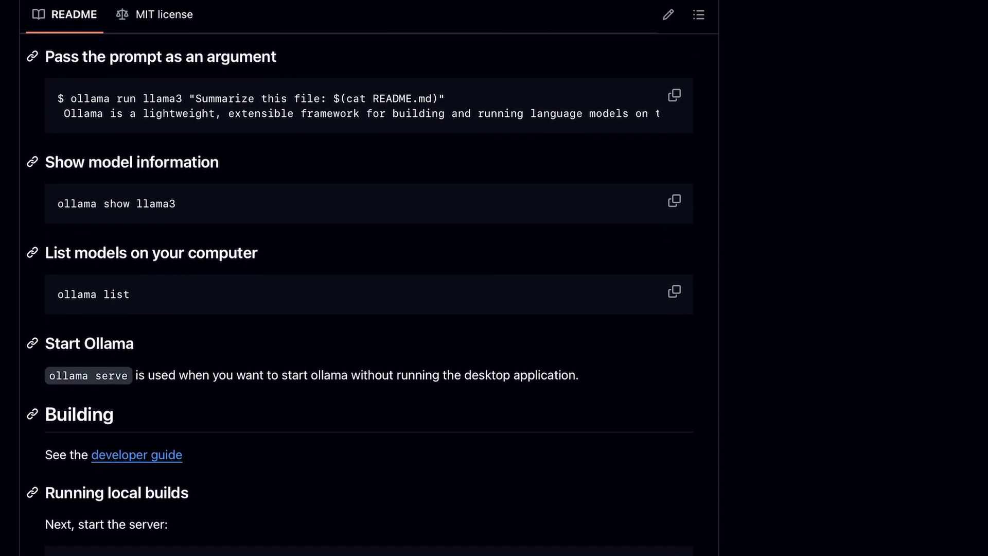
{"action": "scroll", "scroll_direction": "down", "scroll_amount": 3}
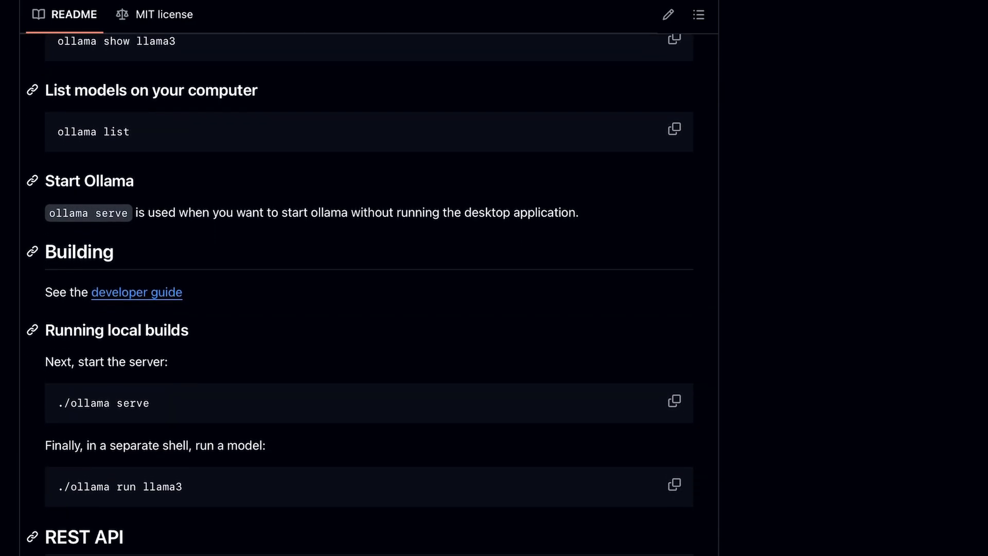
{"action": "scroll", "scroll_direction": "down", "scroll_amount": 3}
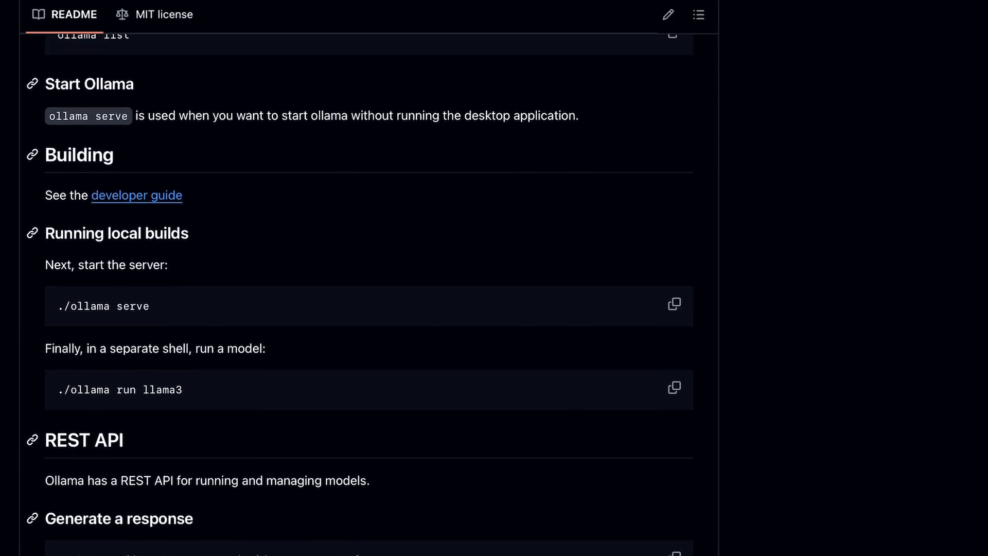
{"action": "scroll", "scroll_direction": "up", "scroll_amount": 3}
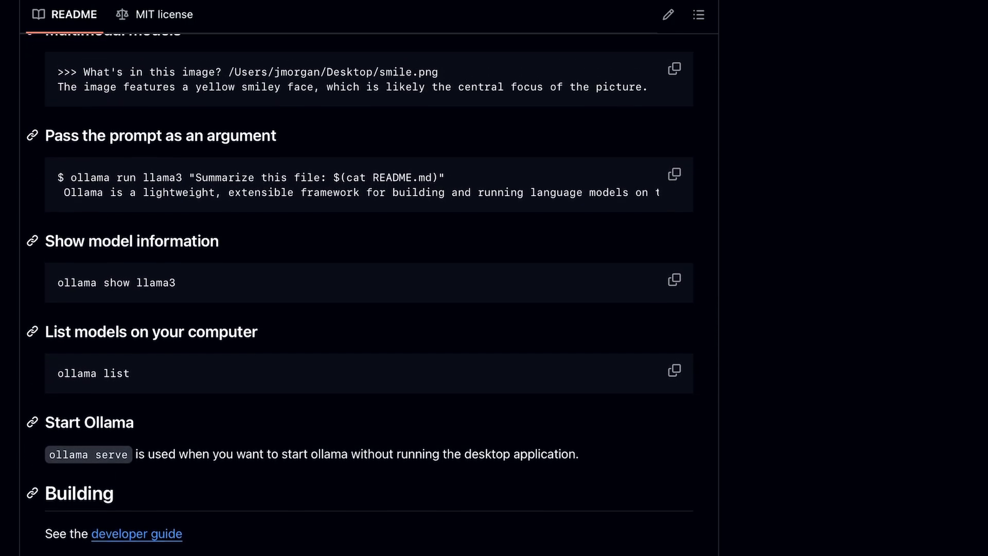
{"action": "scroll", "scroll_direction": "up", "scroll_amount": 3}
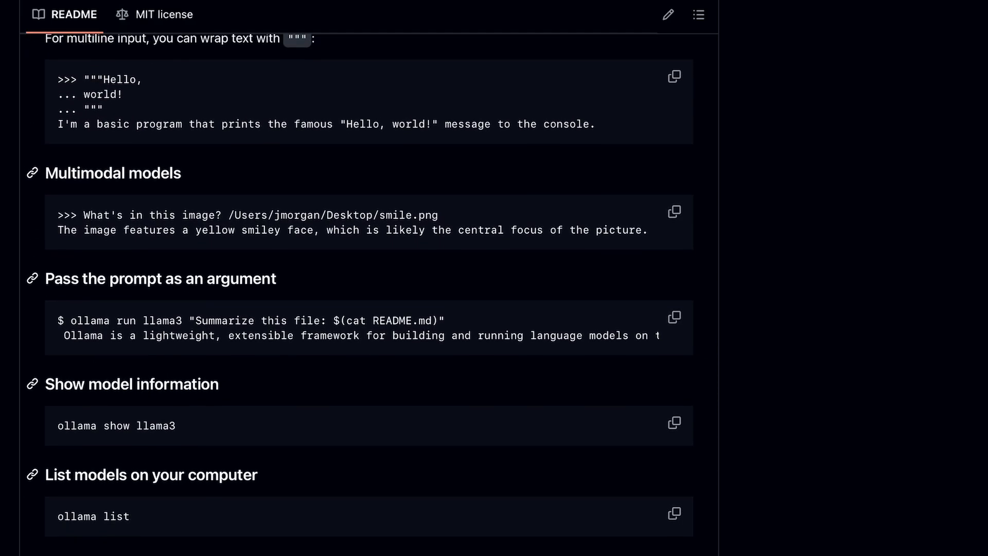
{"action": "scroll", "scroll_direction": "up", "scroll_amount": 3}
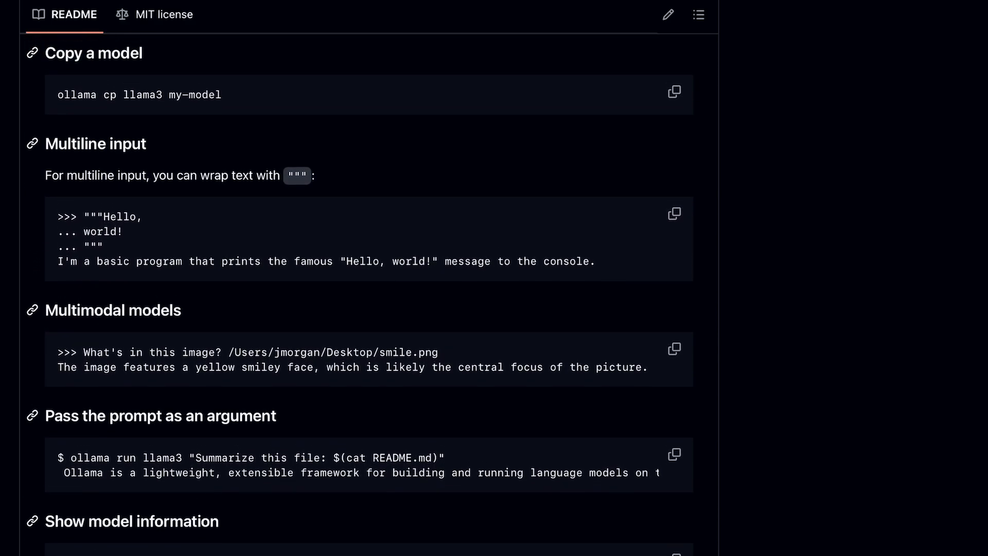
Open the gollama repository and read its README Features section
{"action": "left_click", "coordinate": [30, 16]}
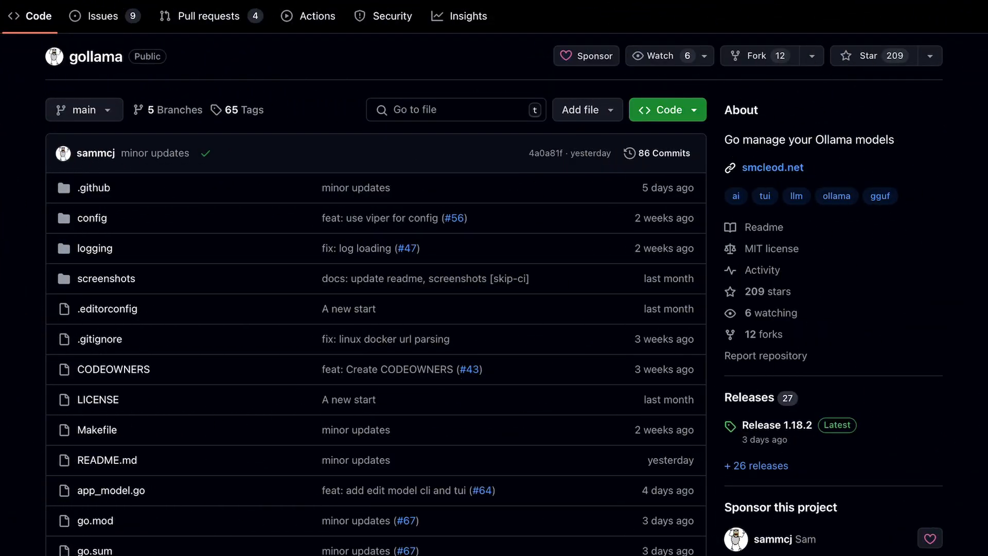
{"action": "scroll", "scroll_direction": "down", "scroll_amount": 3}
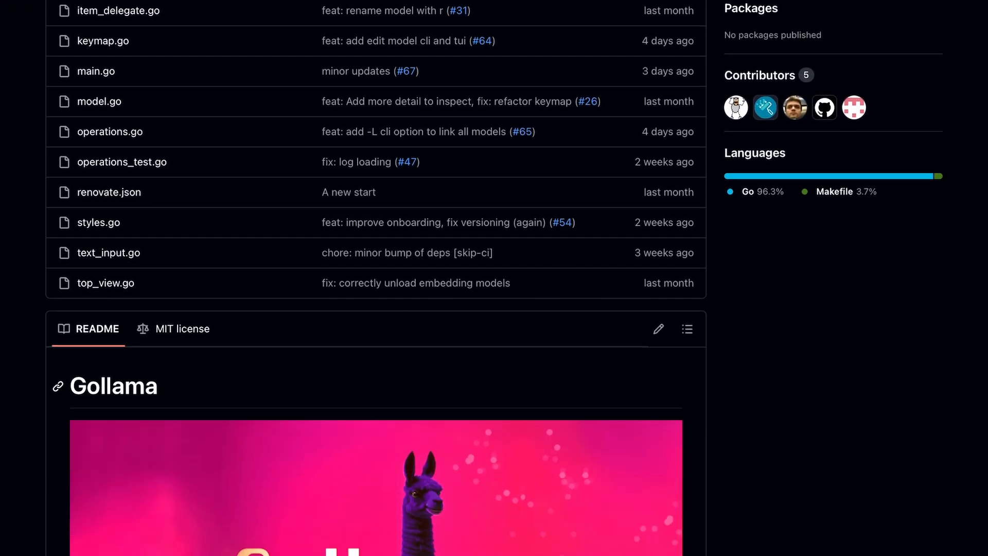
{"action": "scroll", "scroll_direction": "down", "scroll_amount": 3}
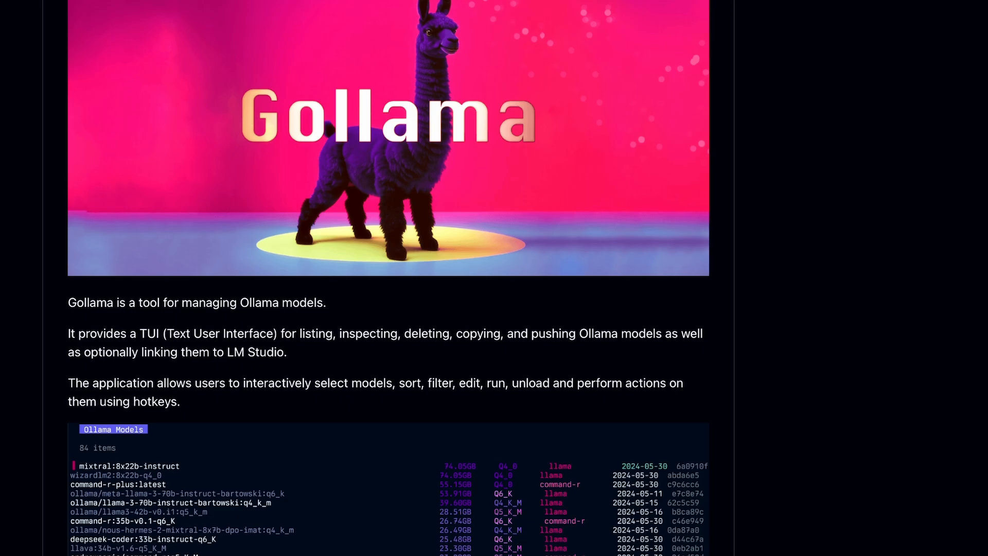
{"action": "scroll", "scroll_direction": "down", "scroll_amount": 3}
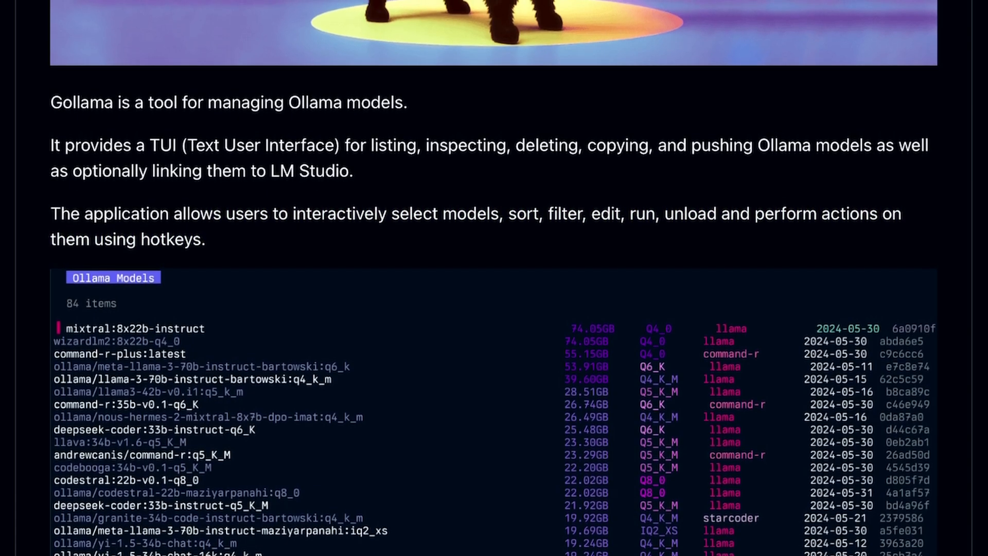
Read gollama's Installation, Key Bindings, Top and Inspect README sections
{"action": "scroll", "scroll_direction": "down", "scroll_amount": 3}
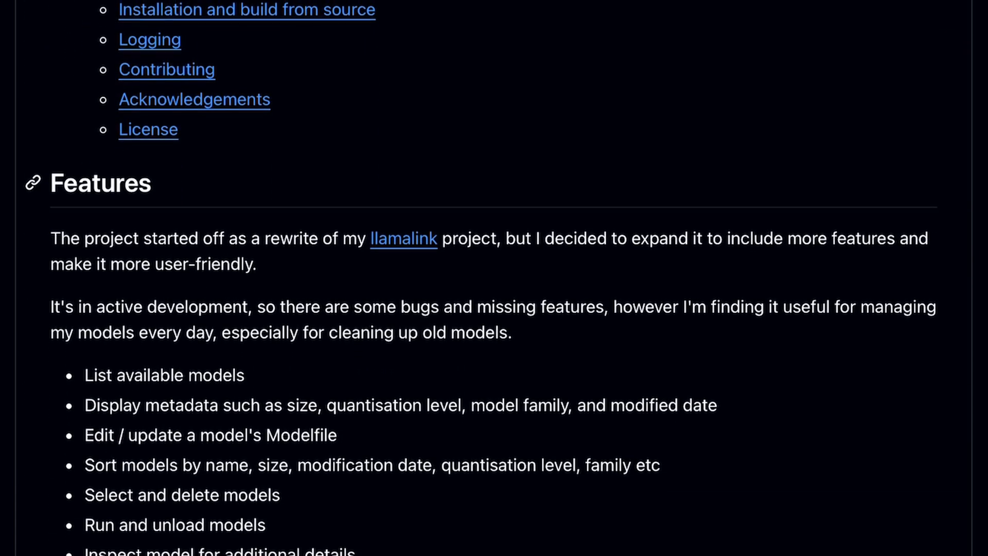
{"action": "scroll", "scroll_direction": "down", "scroll_amount": 3}
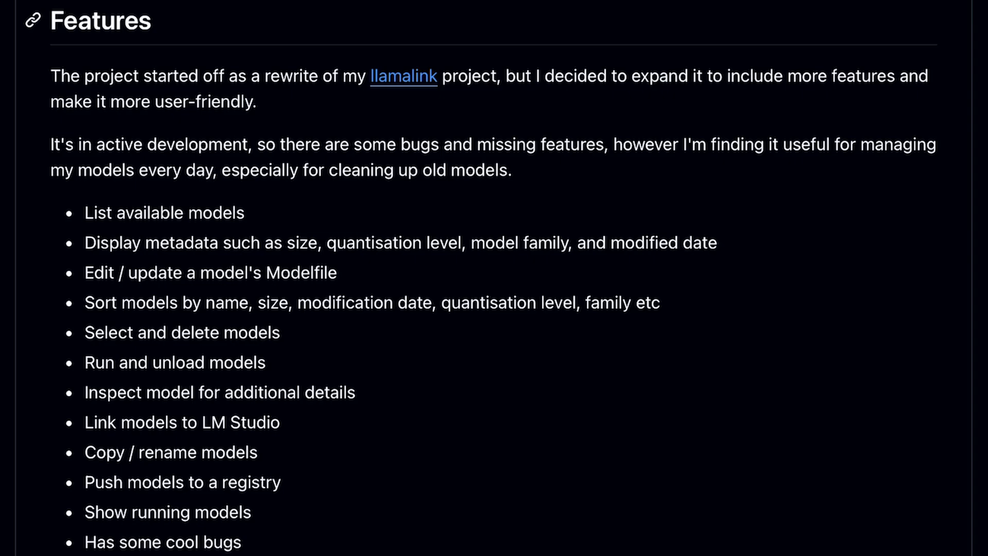
{"action": "scroll", "scroll_direction": "down", "scroll_amount": 3}
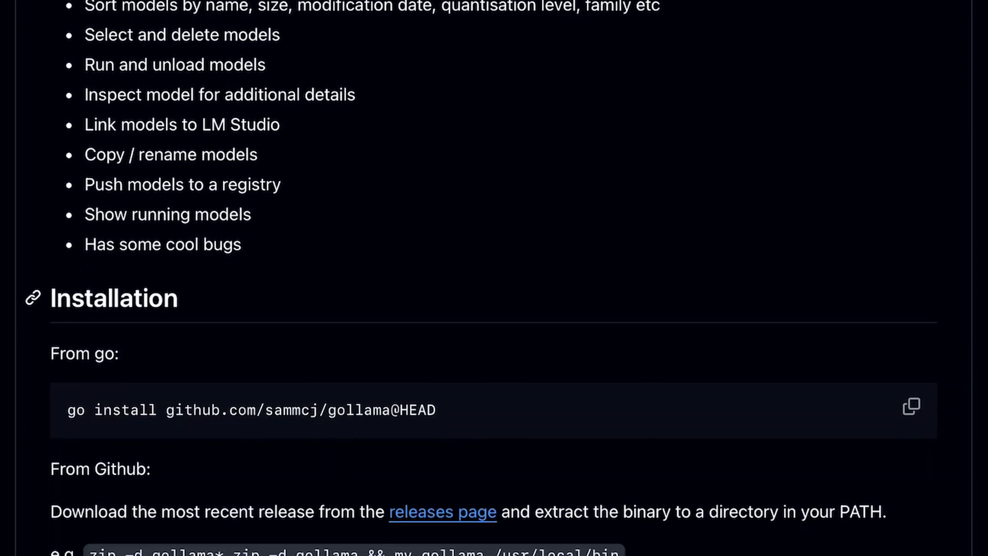
{"action": "scroll", "scroll_direction": "down", "scroll_amount": 3}
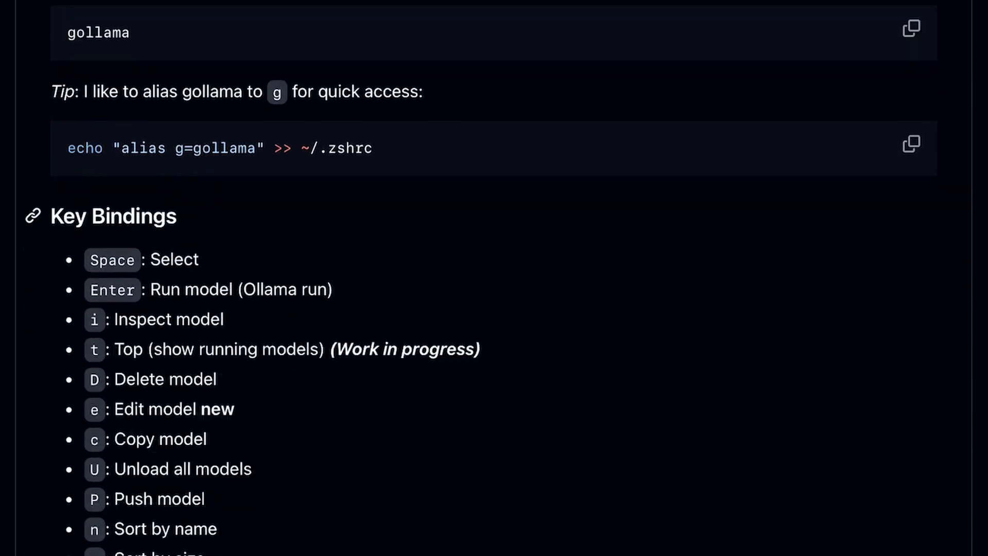
{"action": "scroll", "scroll_direction": "down", "scroll_amount": 3}
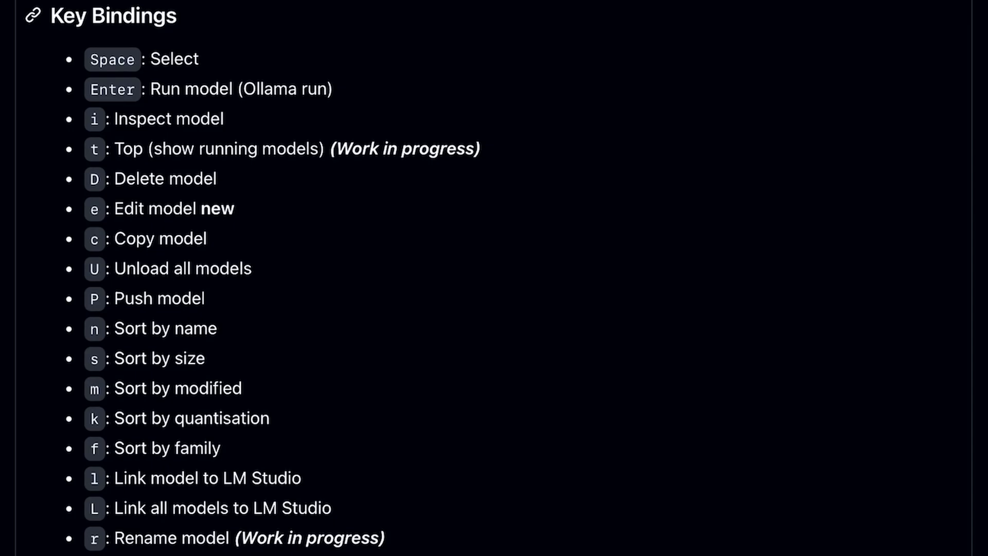
{"action": "scroll", "scroll_direction": "down", "scroll_amount": 3}
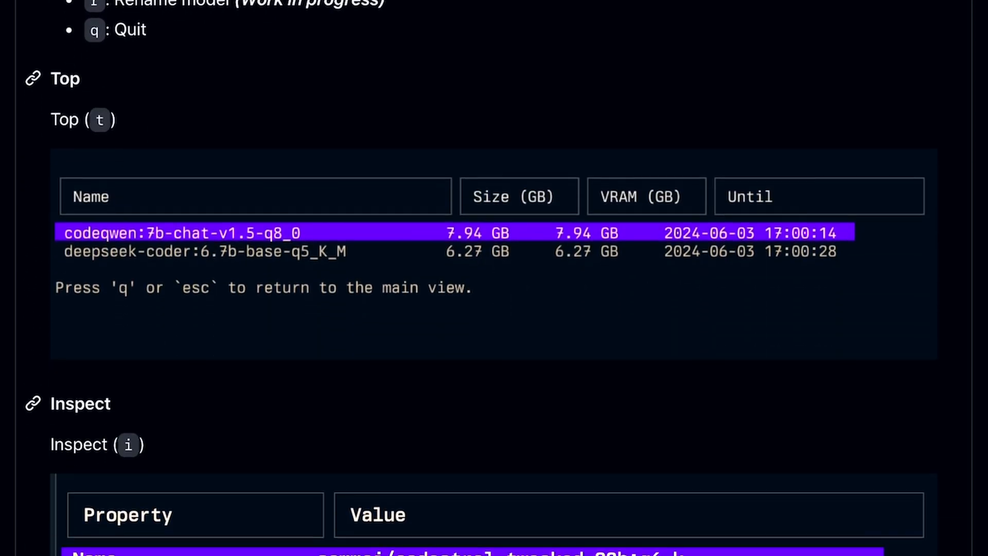
{"action": "scroll", "scroll_direction": "down", "scroll_amount": 3}
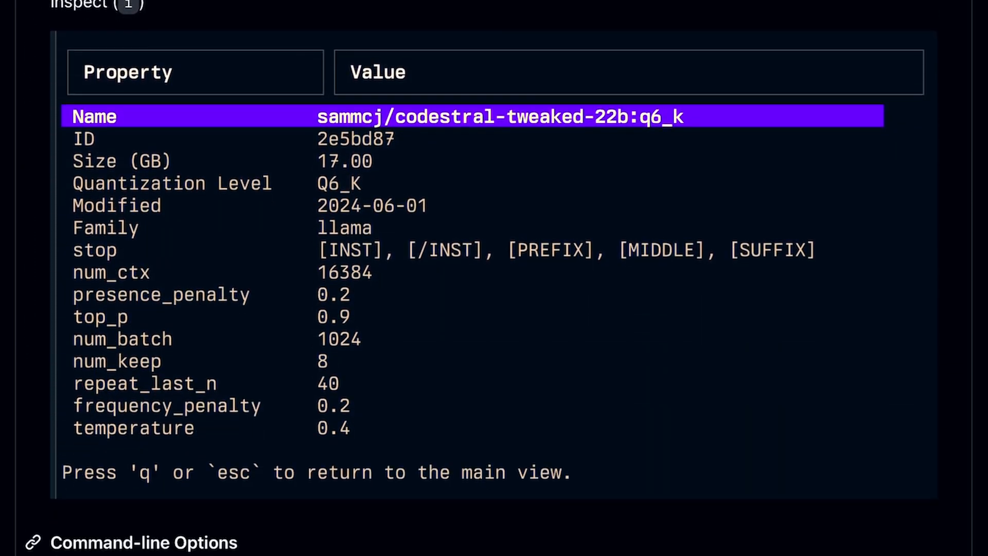
{"action": "scroll", "scroll_direction": "down", "scroll_amount": 3}
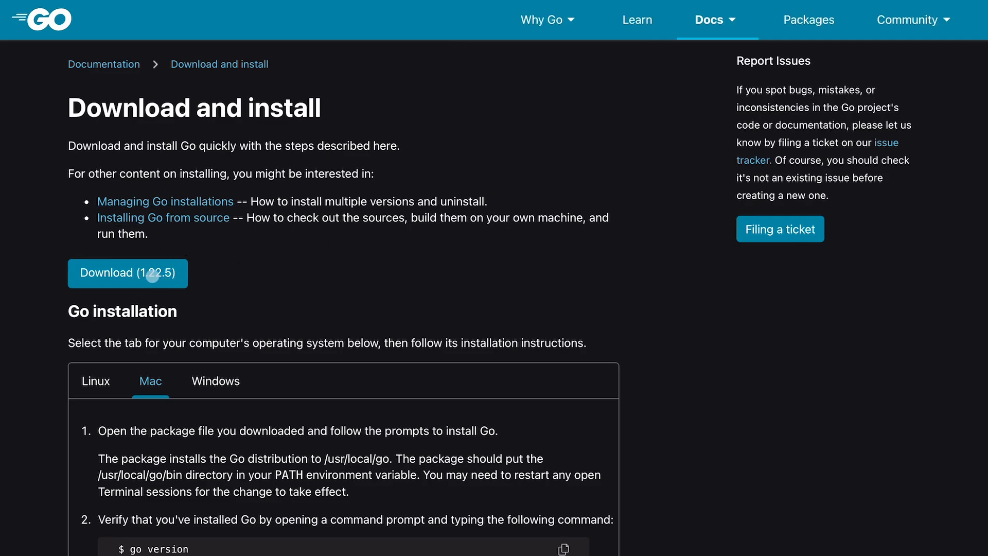
View the Go 1.22.5 releases, then show the Mac installation steps
{"action": "left_click", "coordinate": [127, 273]}
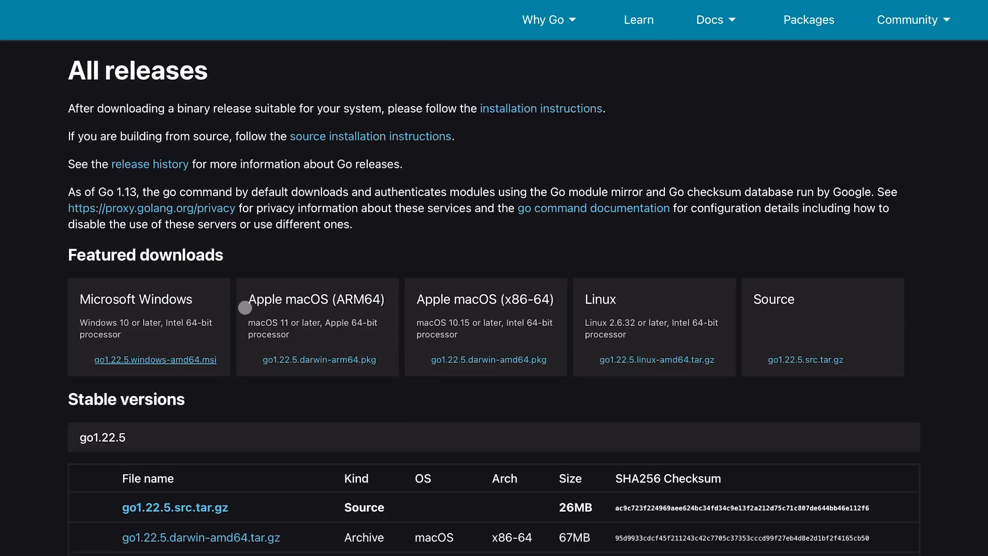
{"action": "mouse_move", "coordinate": [654, 360]}
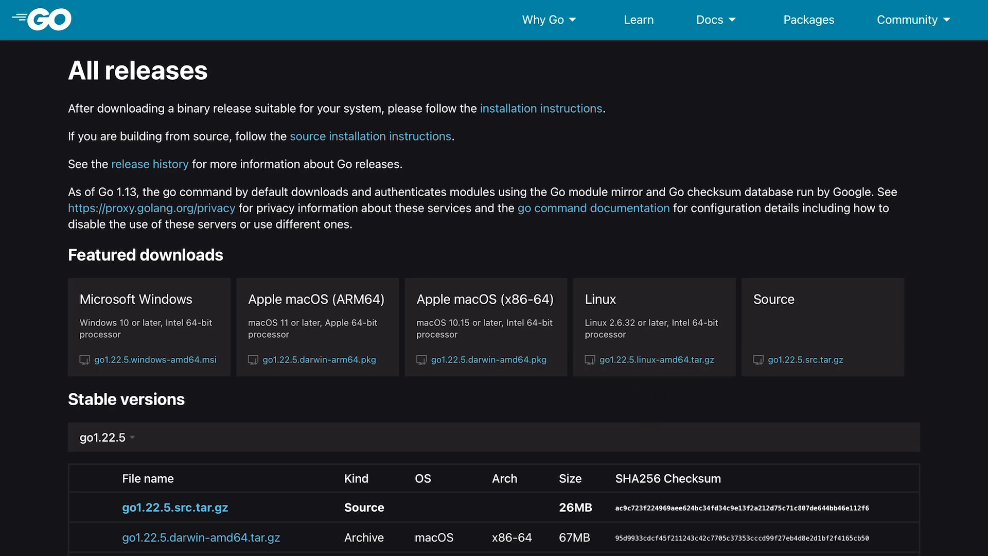
{"action": "left_click", "coordinate": [541, 108]}
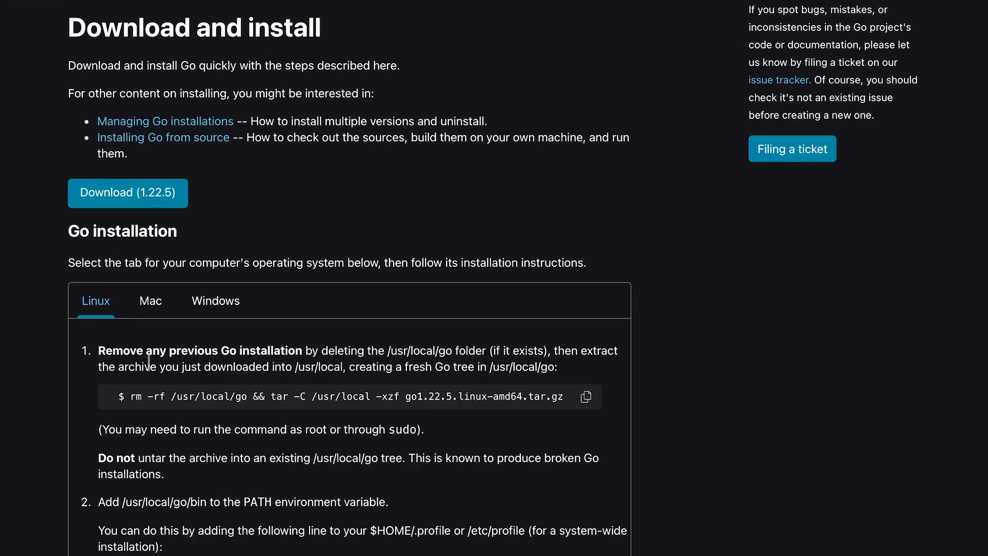
{"action": "scroll", "scroll_direction": "down", "scroll_amount": 3}
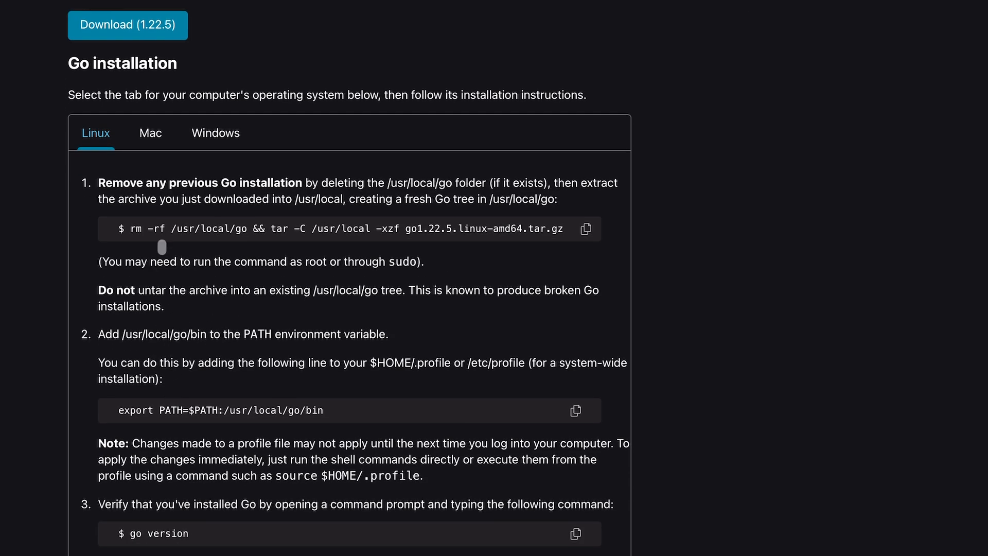
{"action": "mouse_move", "coordinate": [138, 74]}
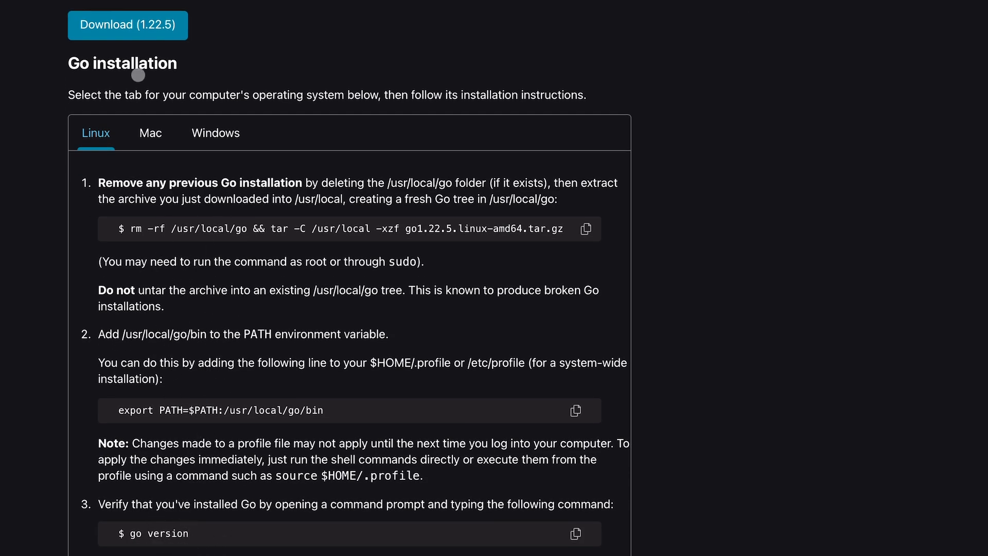
{"action": "left_click", "coordinate": [150, 132]}
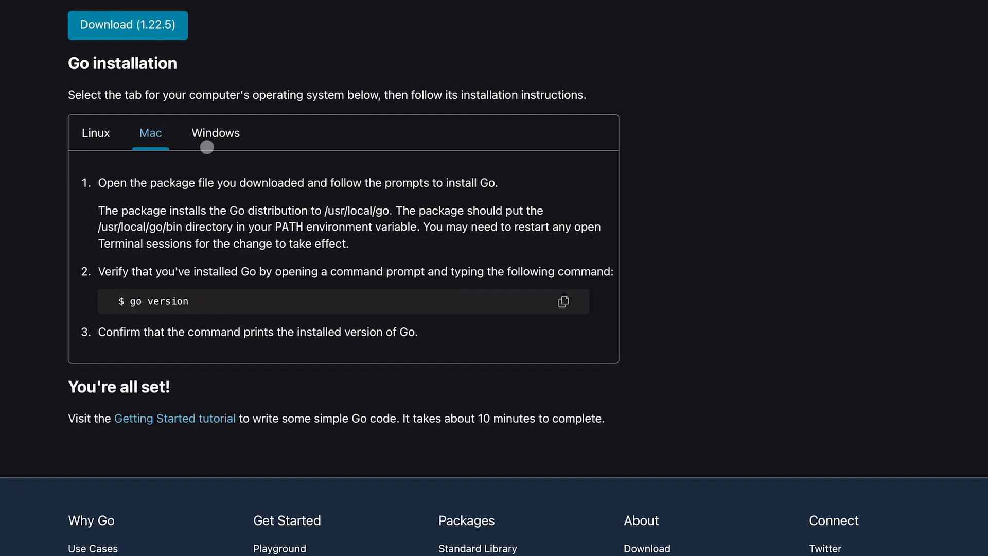
{"action": "left_click", "coordinate": [216, 133]}
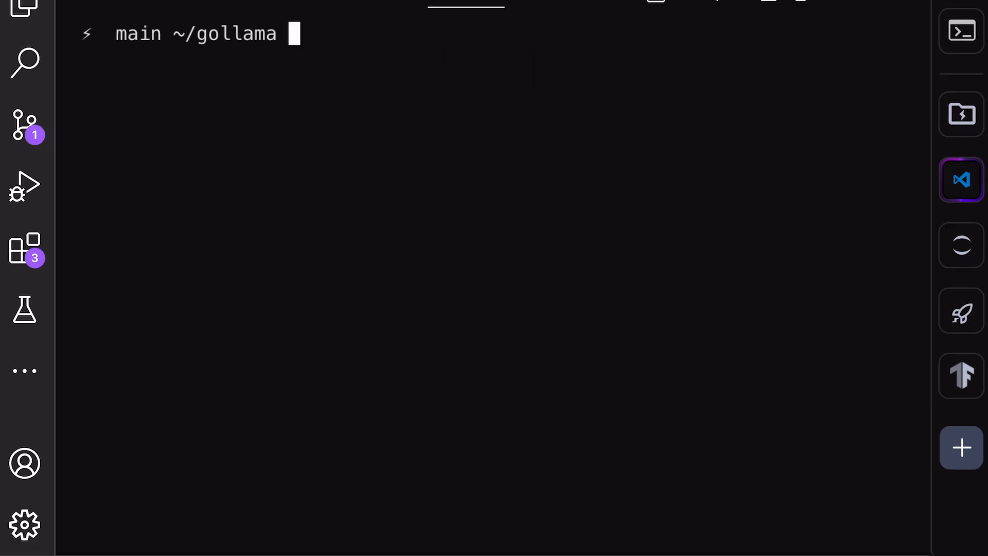
Run ./gollama, mark llama3:latest and request its deletion with D
{"action": "type", "text": "./gollama"}
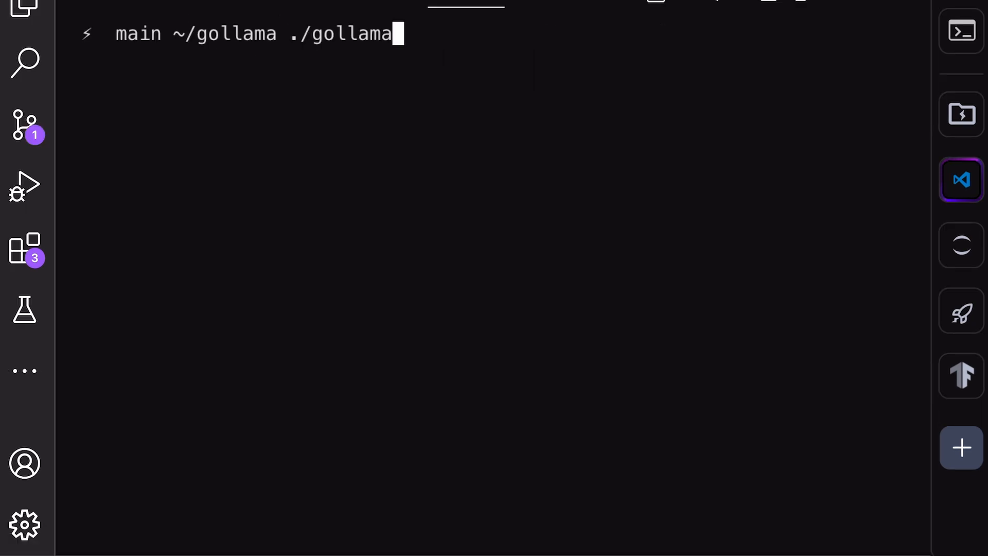
{"action": "key", "text": "Return"}
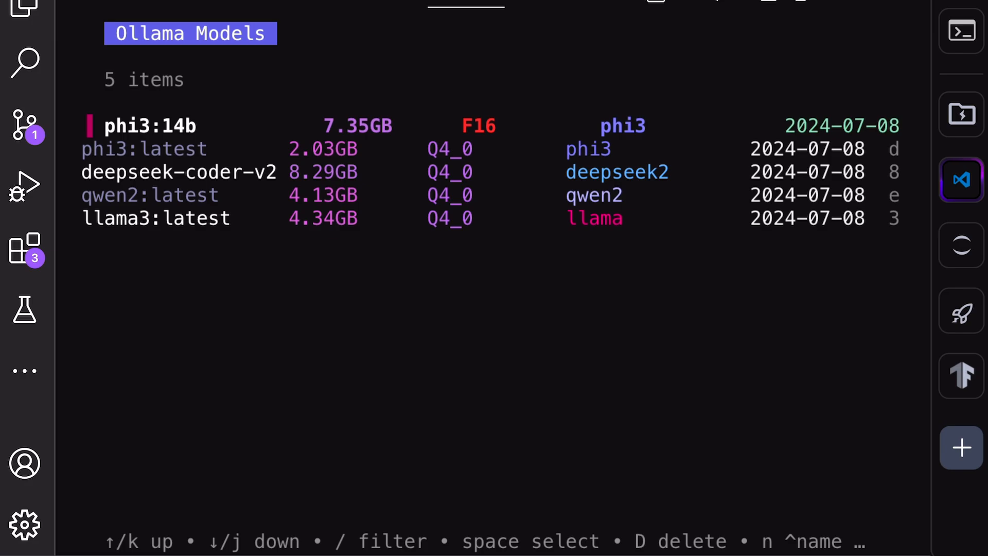
{"action": "key", "text": "down"}
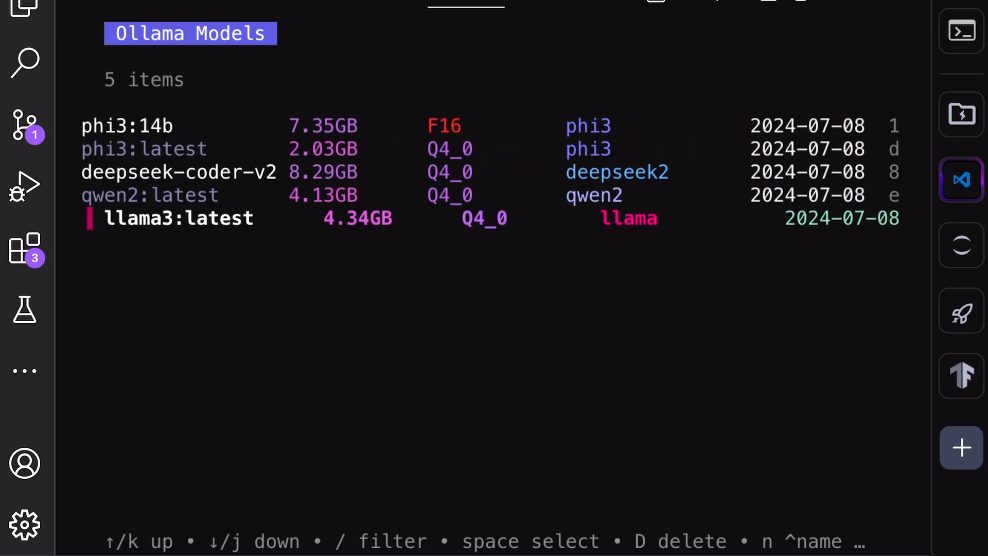
{"action": "key", "text": "up"}
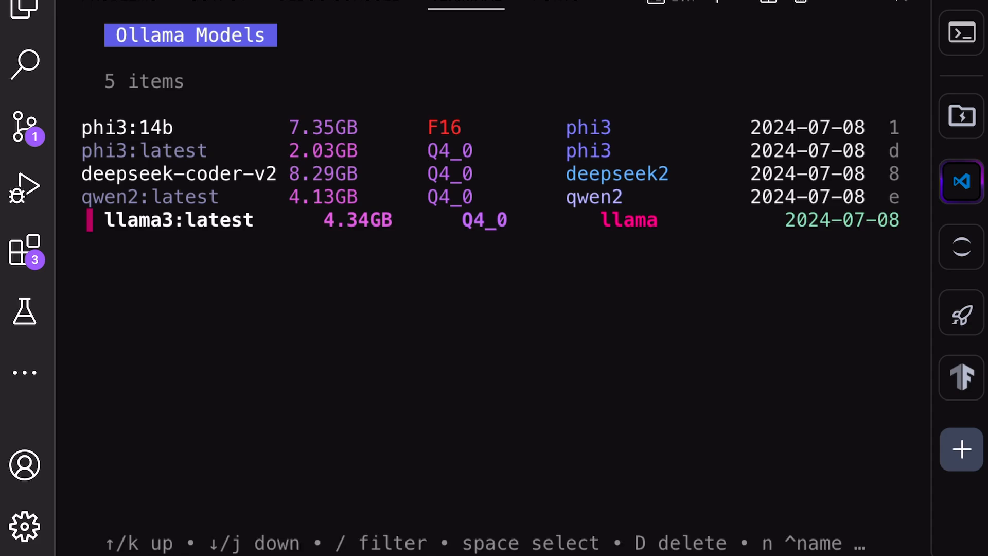
{"action": "key", "text": "up"}
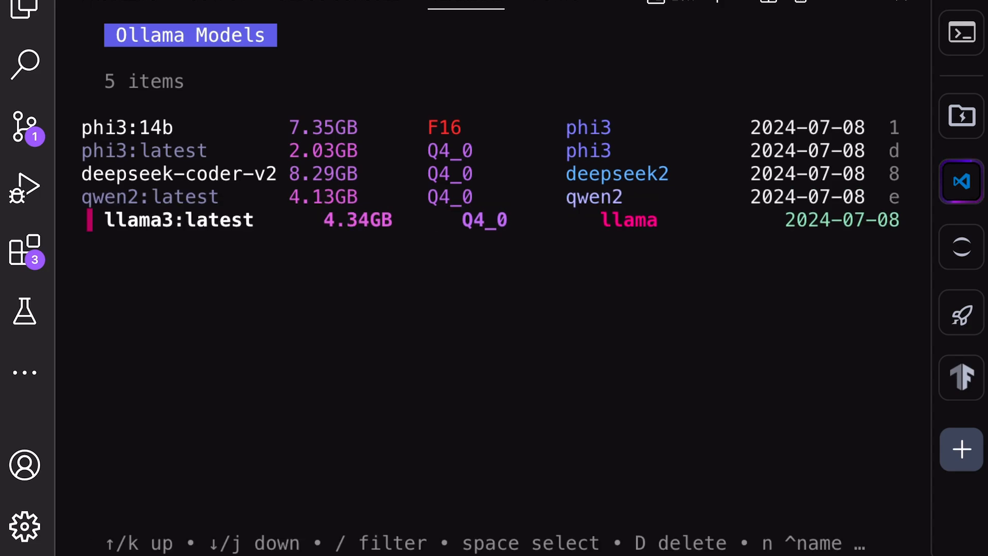
{"action": "key", "text": "D"}
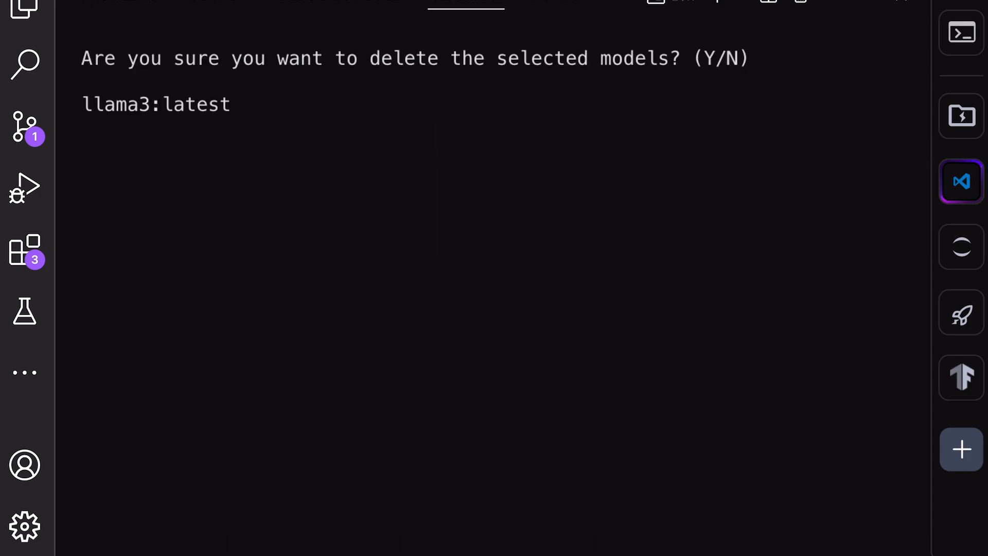
{"action": "mouse_move", "coordinate": [429, 250]}
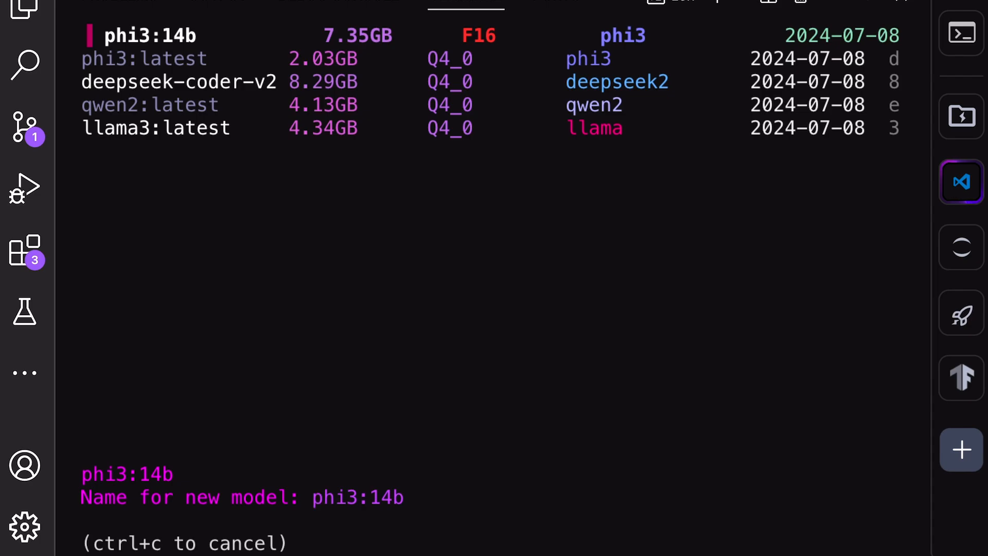
Confirm myphi as the name for the phi3:14b copy, then move up the list
{"action": "key", "text": "Return"}
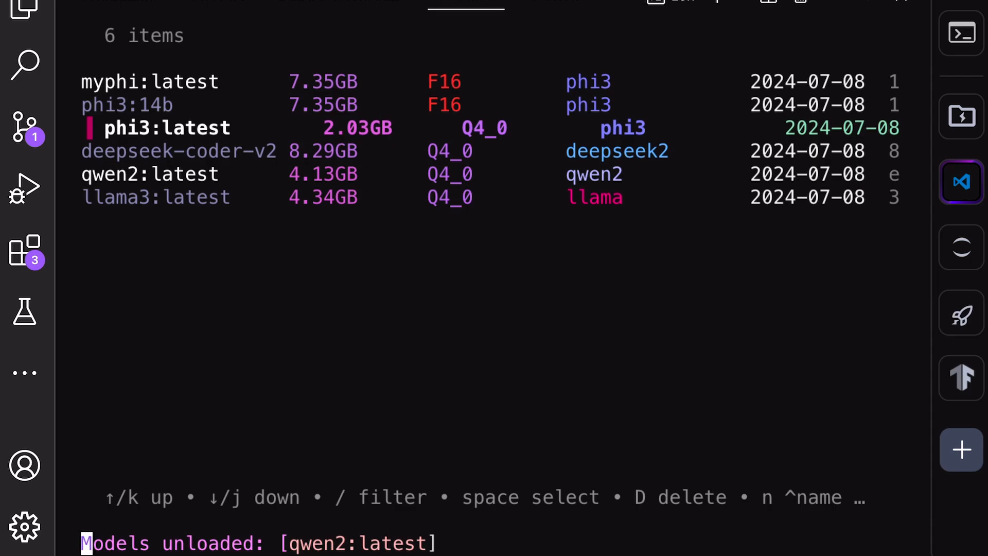
{"action": "key", "text": "up"}
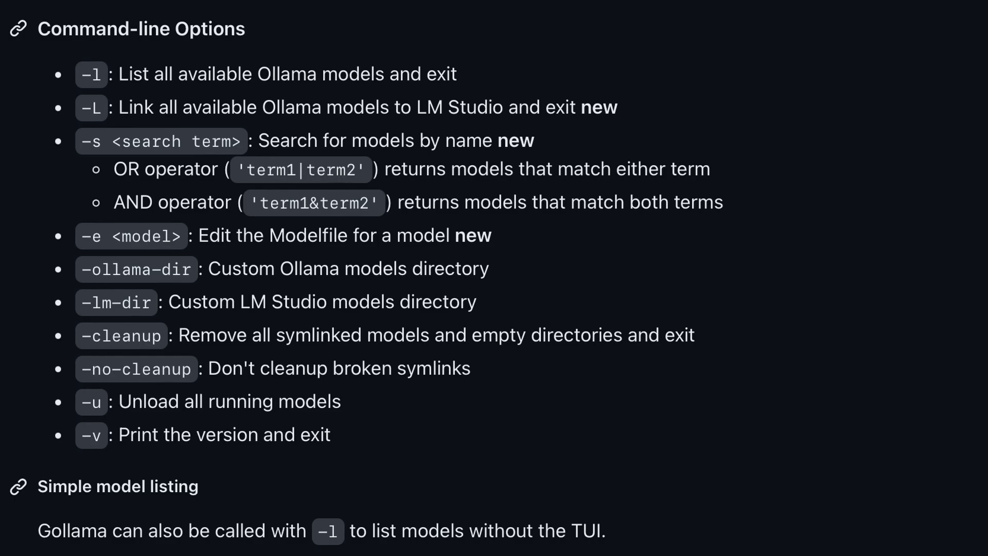
Scroll the gollama README to review its Key Bindings list
{"action": "scroll", "scroll_direction": "down", "scroll_amount": 3}
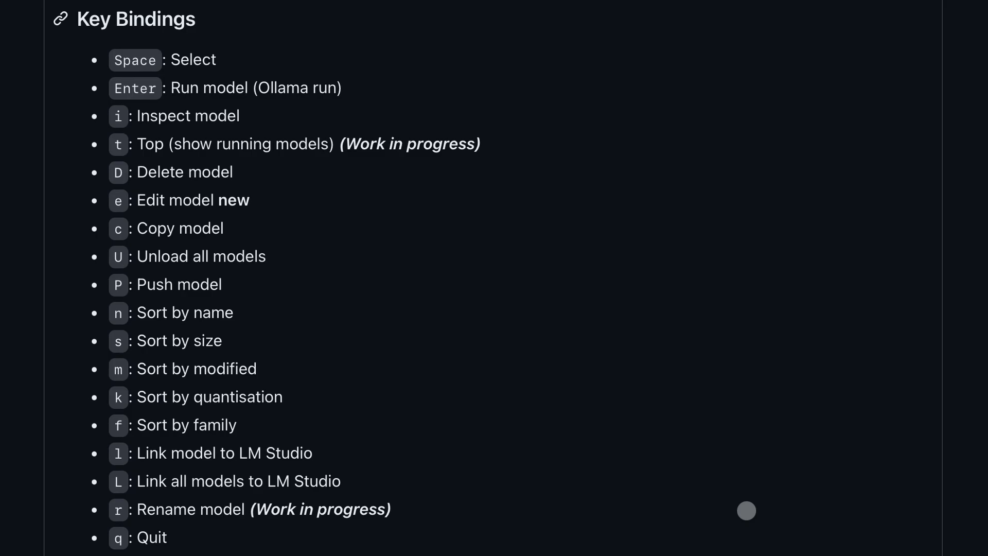
{"action": "scroll", "scroll_direction": "down", "scroll_amount": 3}
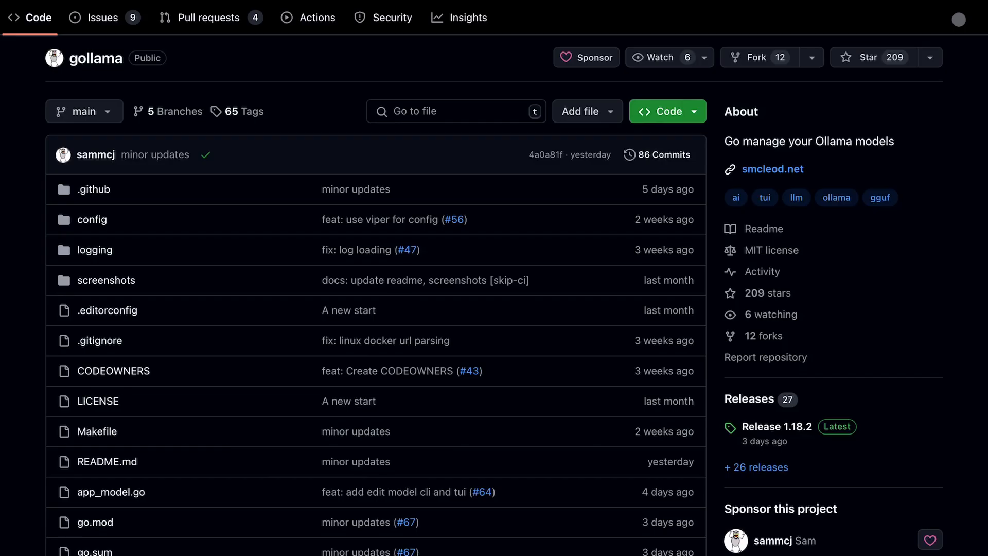
Scroll past Usage, Key Bindings and Command-line Options to the Configuration example
{"action": "scroll", "scroll_direction": "down", "scroll_amount": 3}
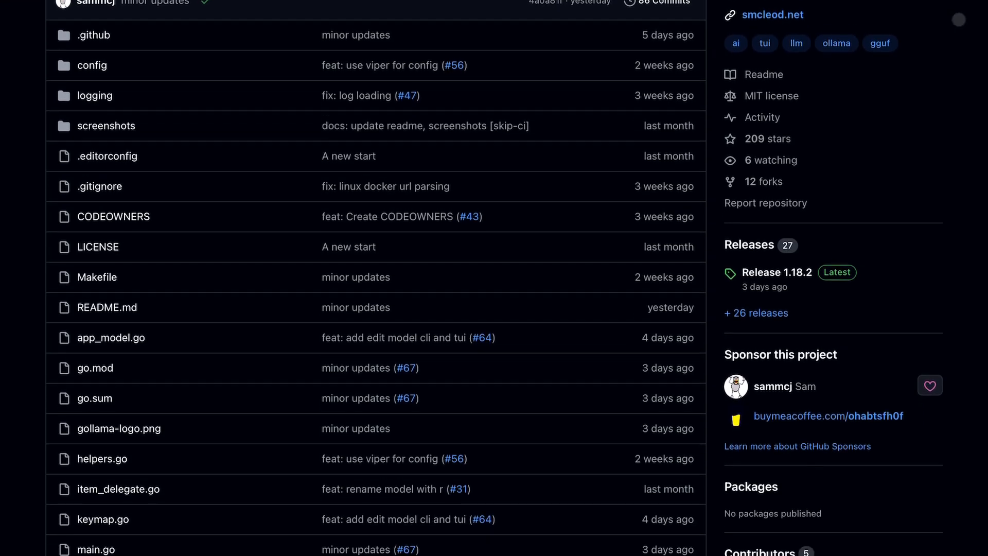
{"action": "scroll", "scroll_direction": "down", "scroll_amount": 3}
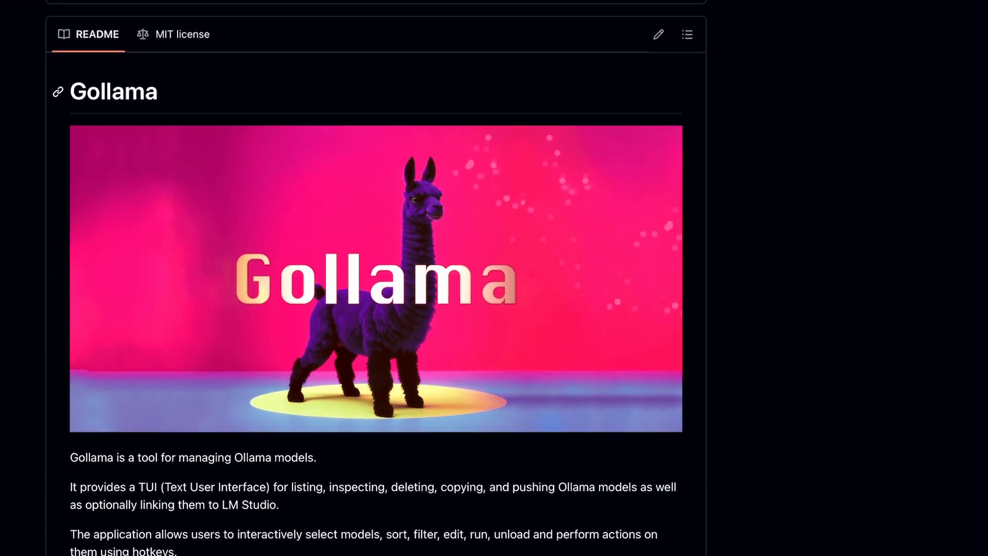
{"action": "scroll", "scroll_direction": "down", "scroll_amount": 3}
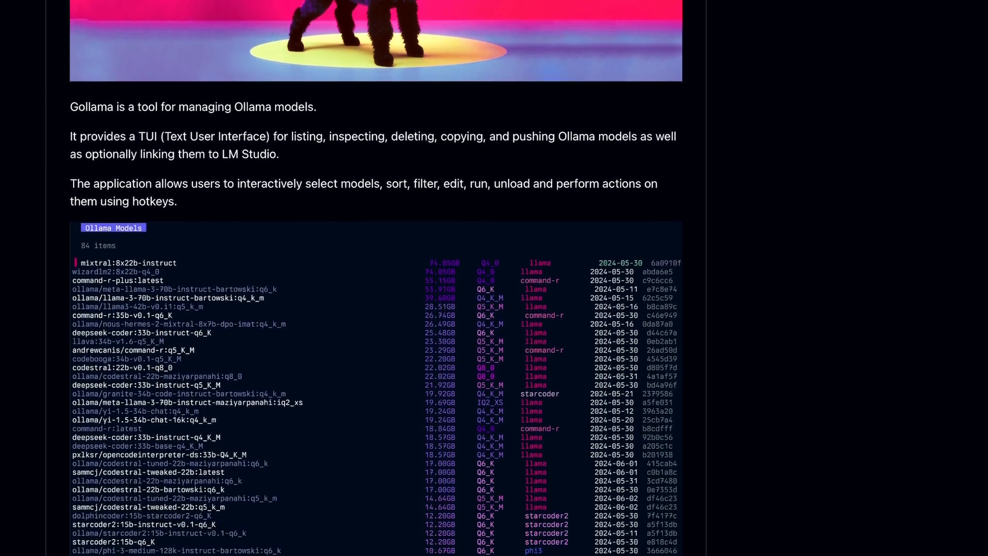
{"action": "scroll", "scroll_direction": "down", "scroll_amount": 3}
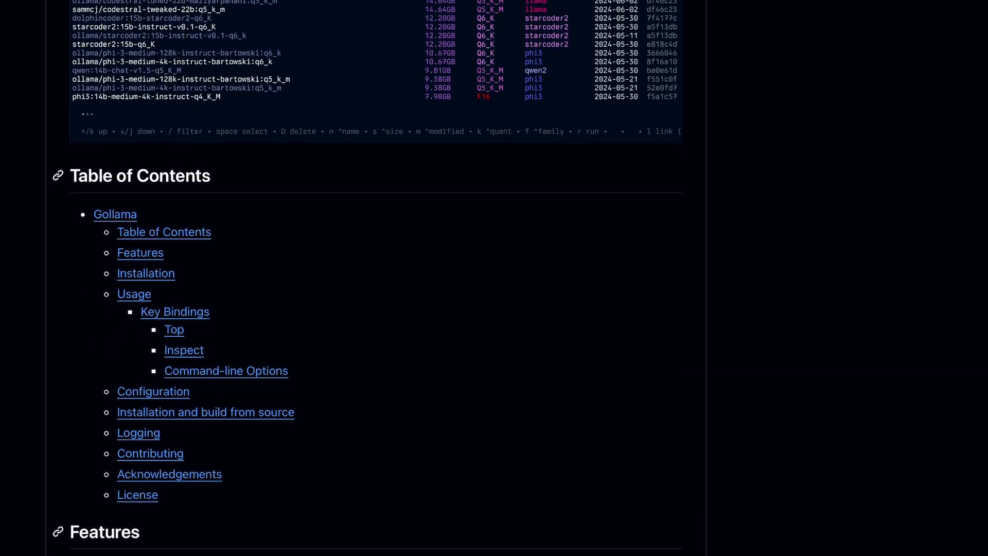
{"action": "scroll", "scroll_direction": "down", "scroll_amount": 3}
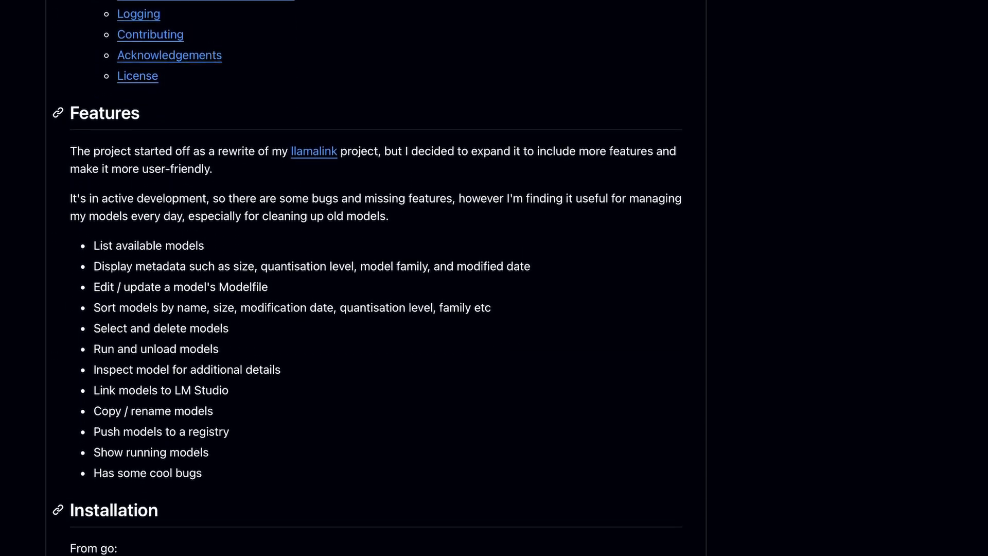
{"action": "scroll", "scroll_direction": "down", "scroll_amount": 3}
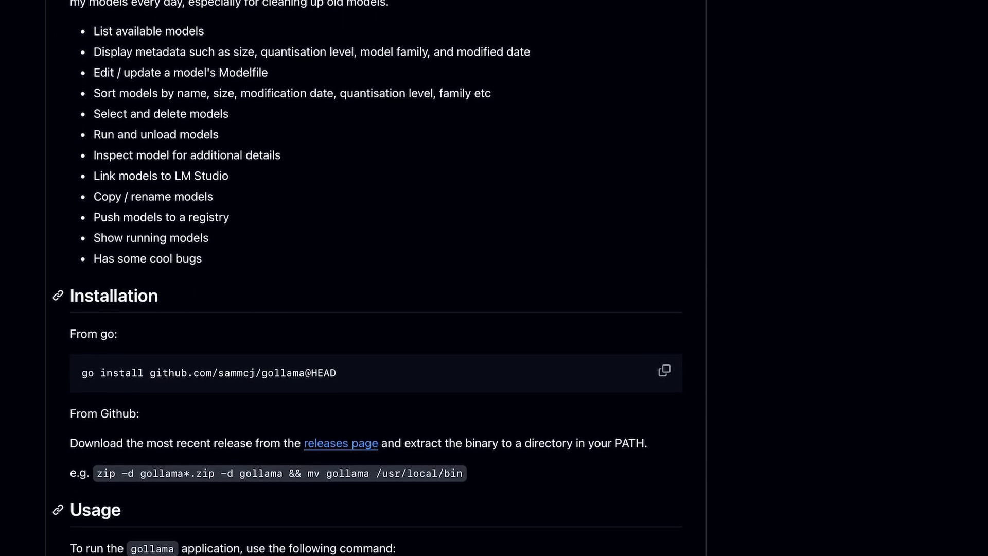
{"action": "scroll", "scroll_direction": "down", "scroll_amount": 3}
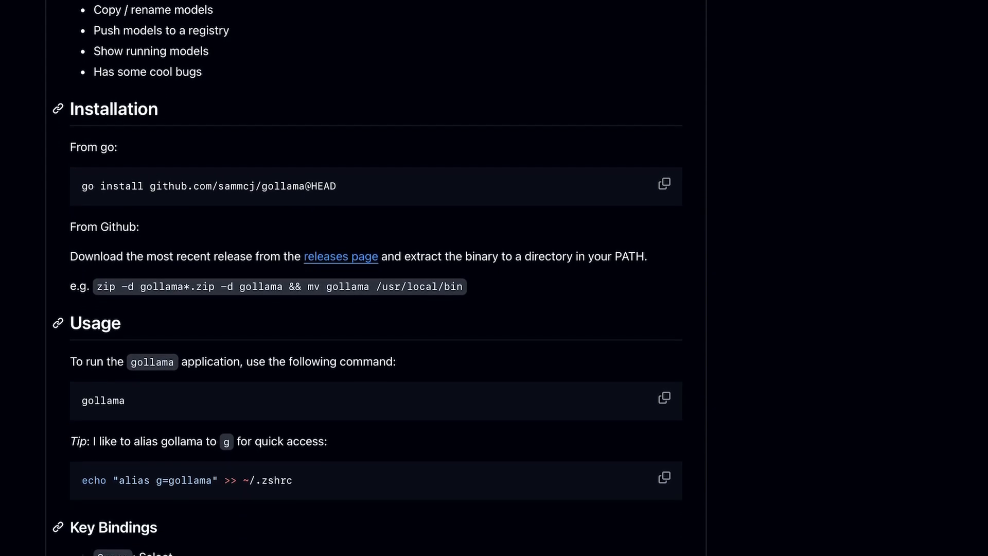
{"action": "scroll", "scroll_direction": "down", "scroll_amount": 3}
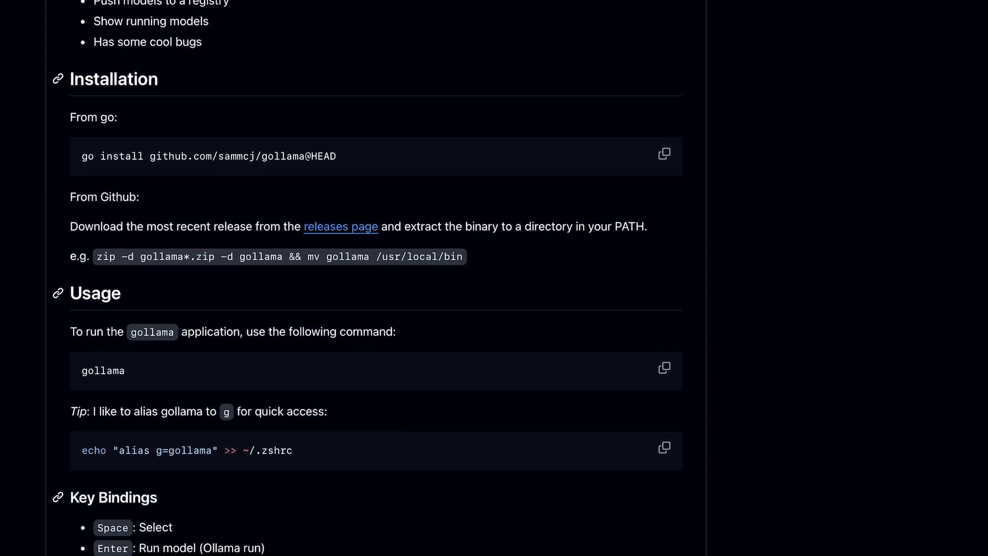
{"action": "scroll", "scroll_direction": "down", "scroll_amount": 3}
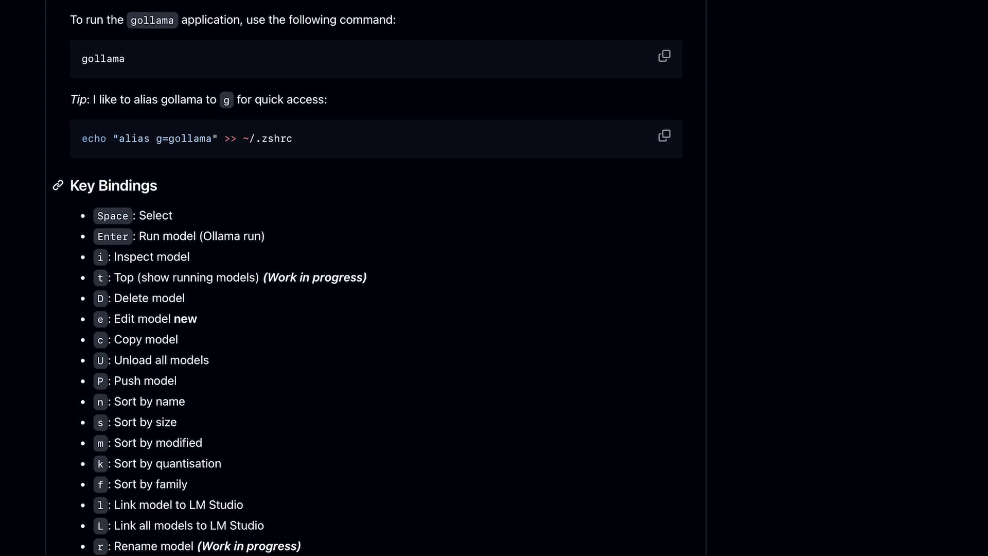
{"action": "scroll", "scroll_direction": "down", "scroll_amount": 3}
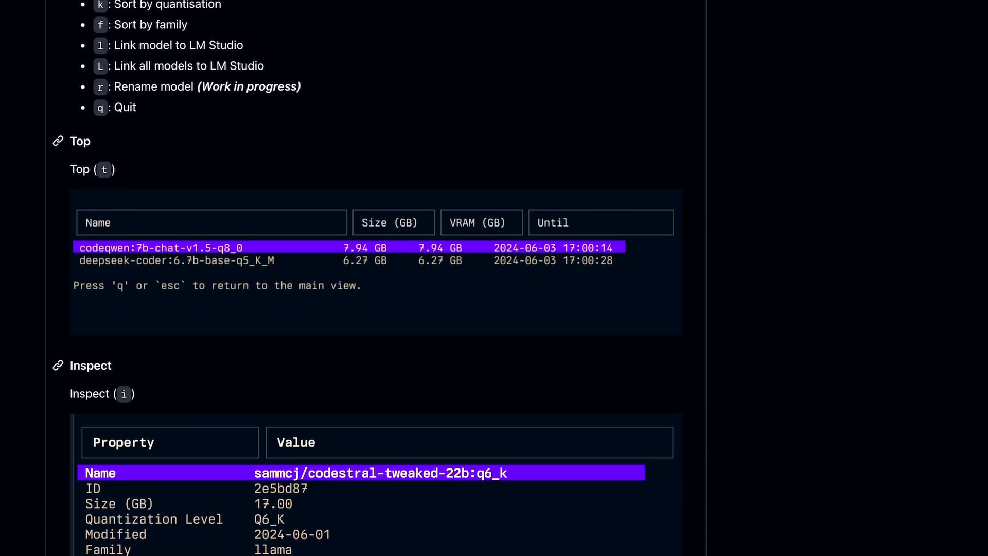
{"action": "scroll", "scroll_direction": "down", "scroll_amount": 3}
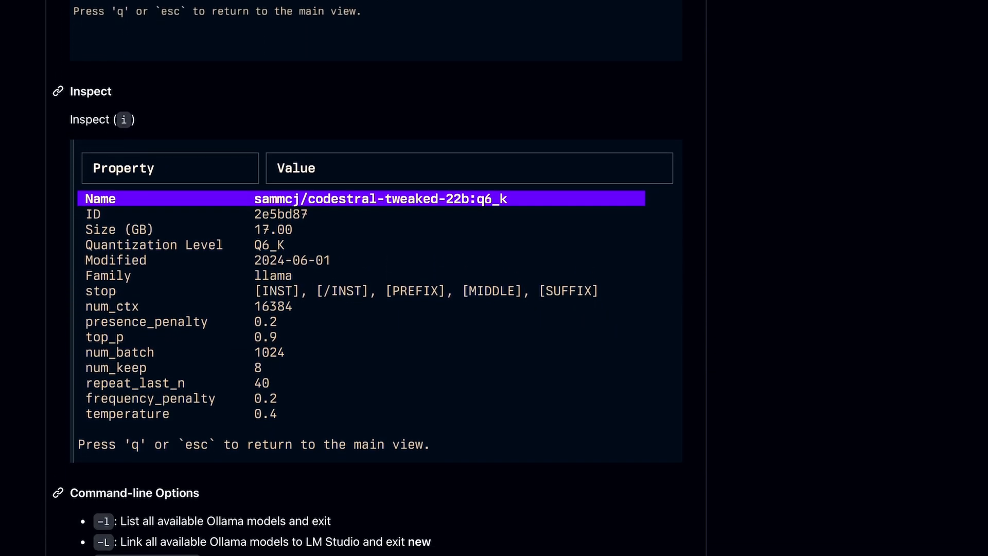
{"action": "scroll", "scroll_direction": "down", "scroll_amount": 3}
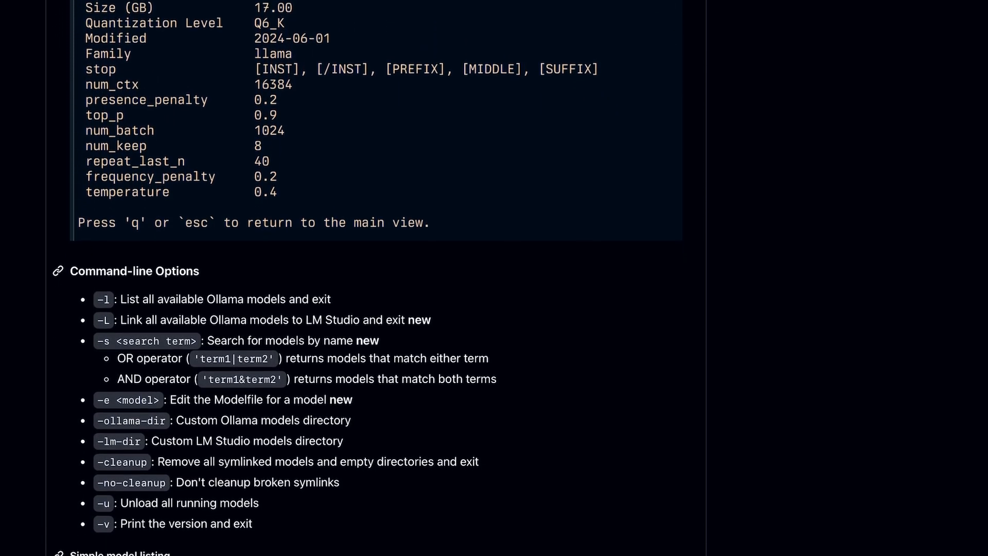
{"action": "scroll", "scroll_direction": "down", "scroll_amount": 3}
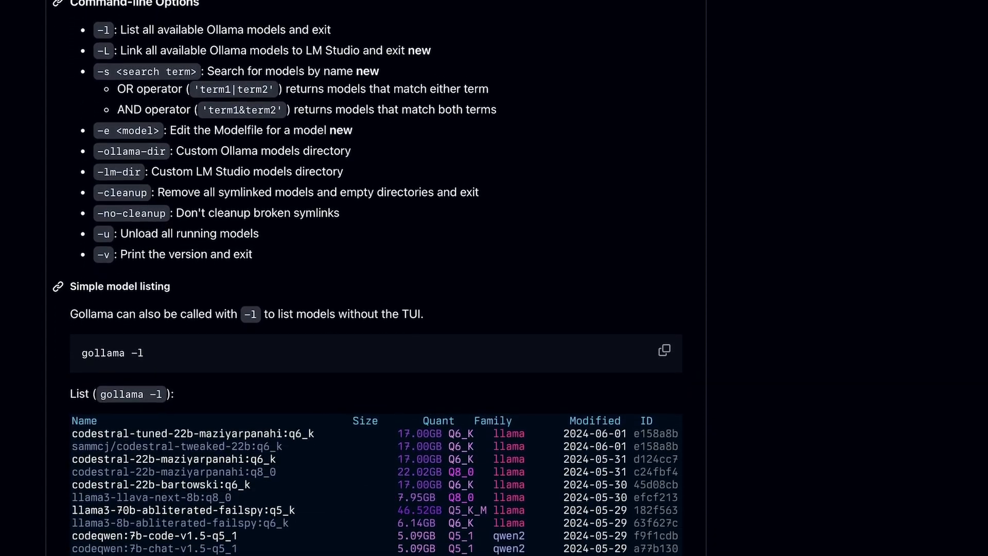
{"action": "scroll", "scroll_direction": "down", "scroll_amount": 3}
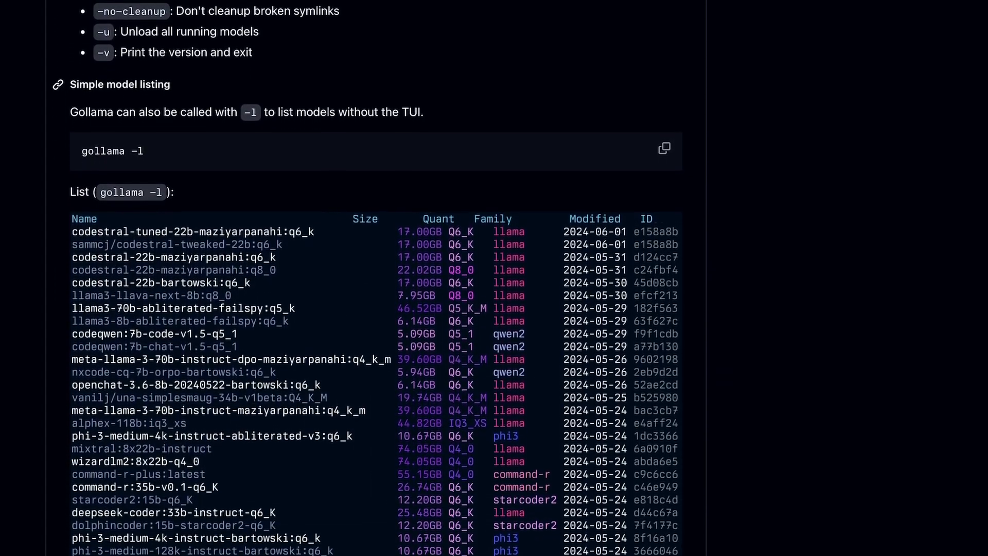
{"action": "scroll", "scroll_direction": "down", "scroll_amount": 3}
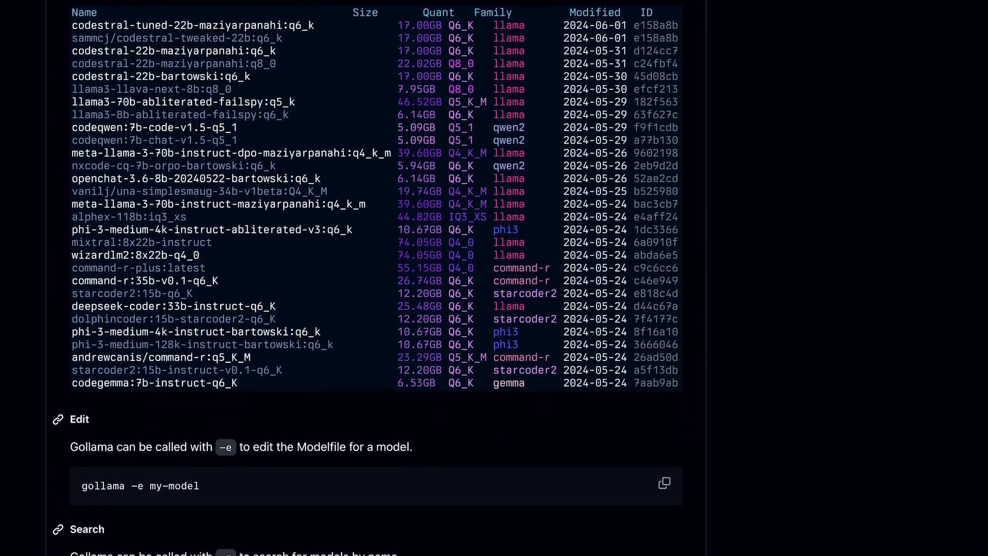
{"action": "scroll", "scroll_direction": "down", "scroll_amount": 3}
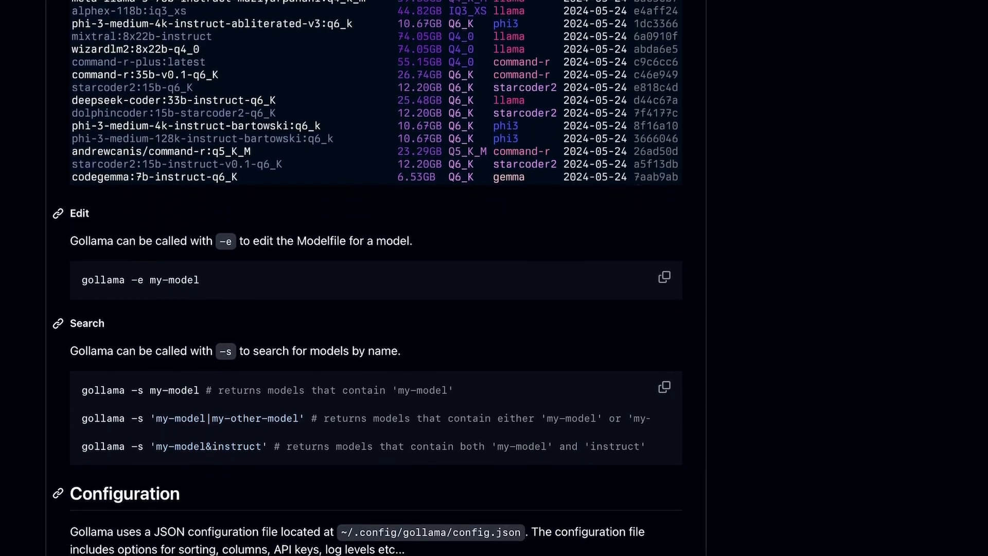
{"action": "scroll", "scroll_direction": "down", "scroll_amount": 3}
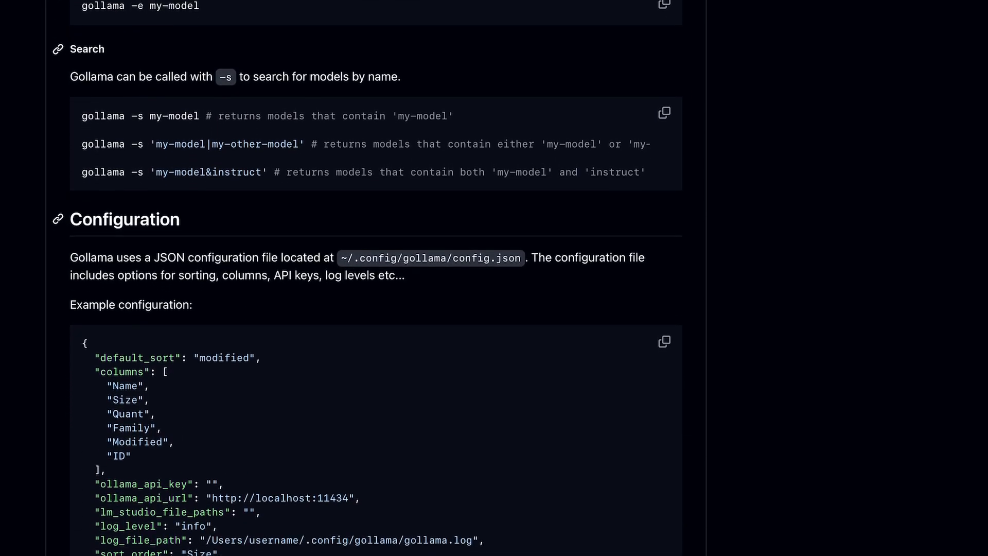
{"action": "scroll", "scroll_direction": "down", "scroll_amount": 3}
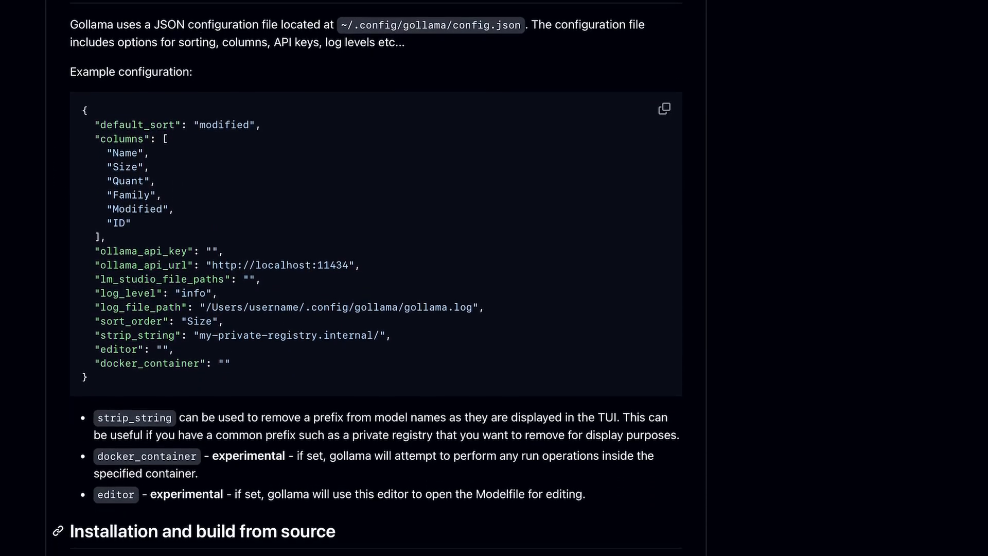
{"action": "scroll", "scroll_direction": "down", "scroll_amount": 3}
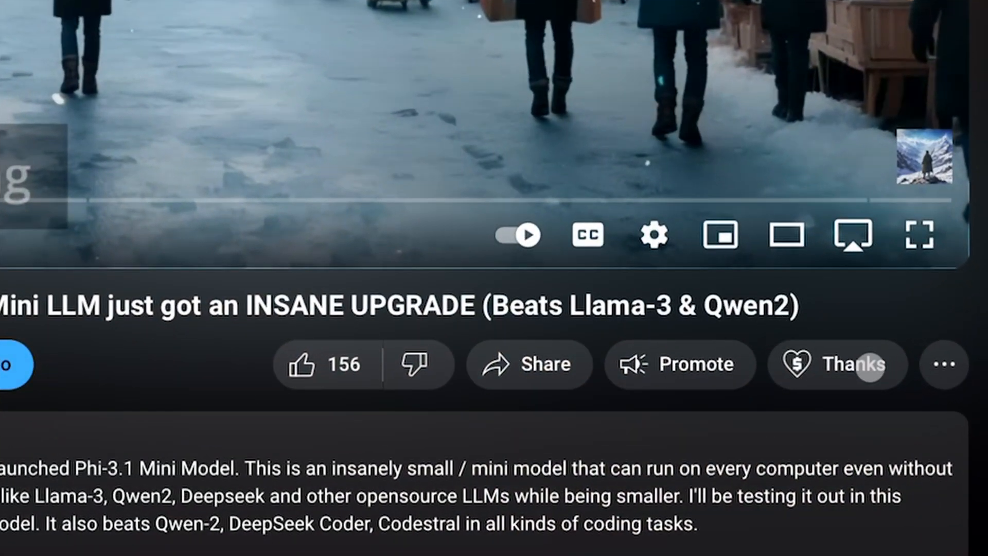
Open the $2.00 Super Thanks dialog for AICodeKing's video
{"action": "left_click", "coordinate": [838, 363]}
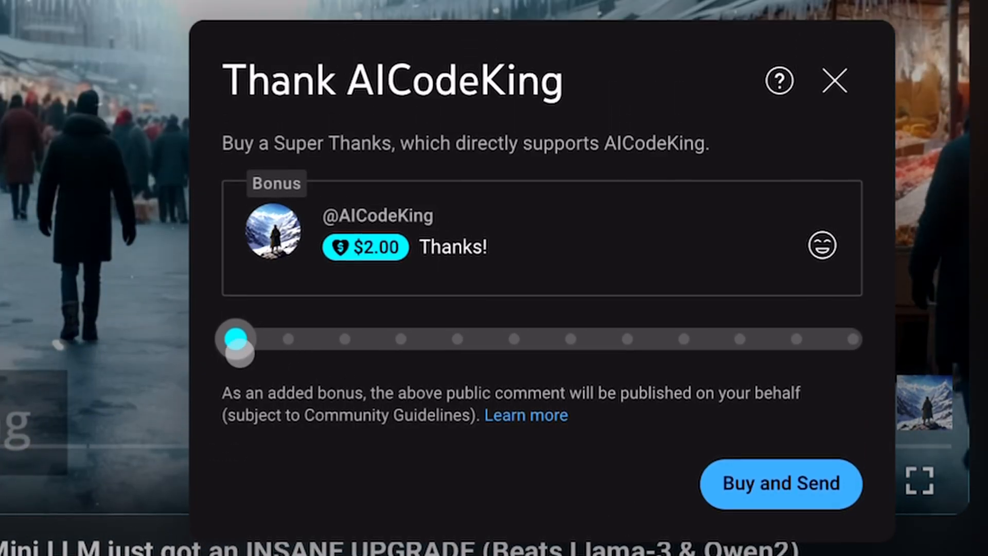